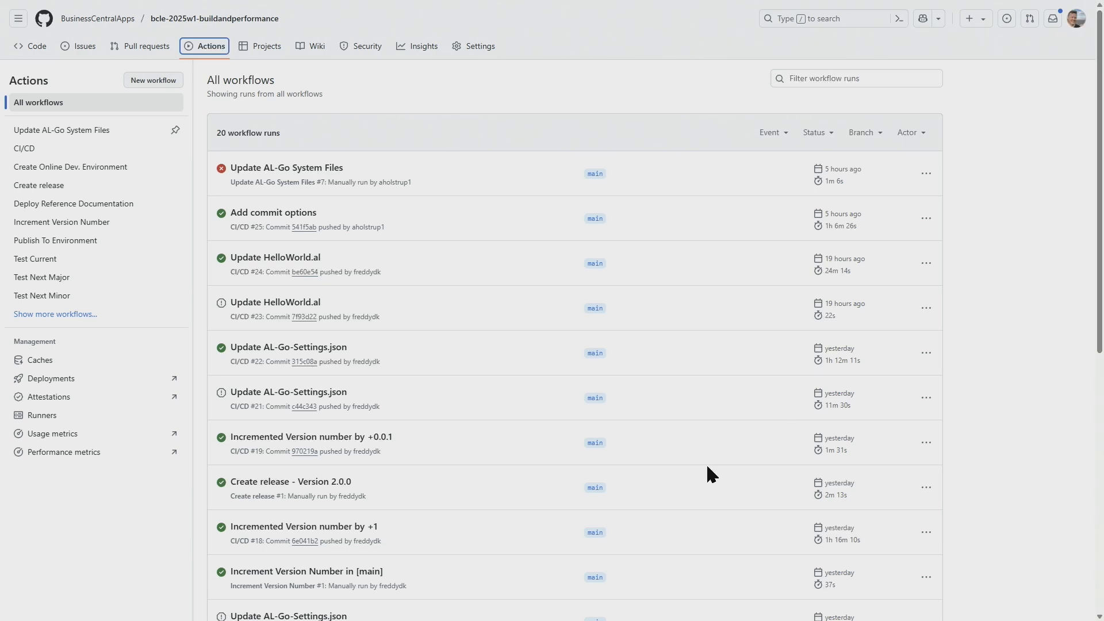
mouse_move(269, 335)
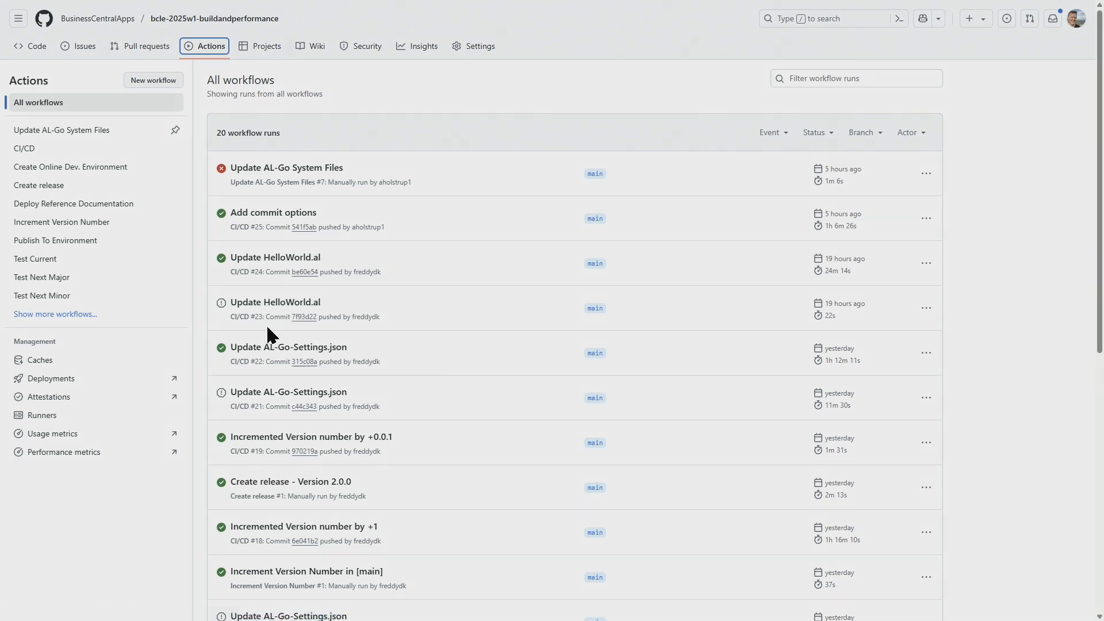
mouse_move(275, 256)
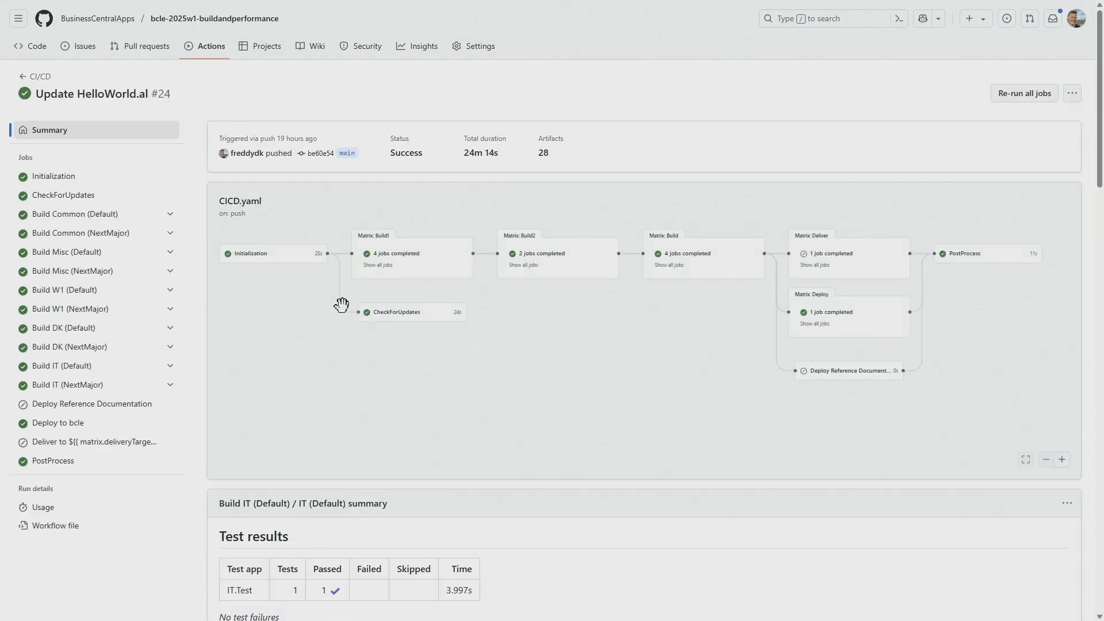
mouse_move(408, 276)
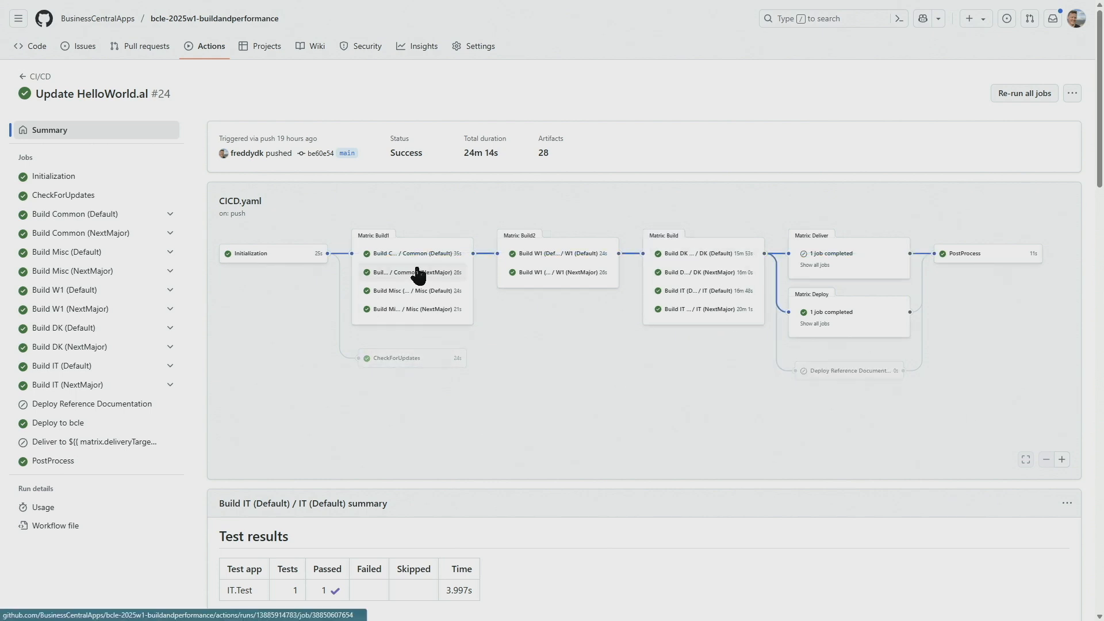
mouse_move(594, 275)
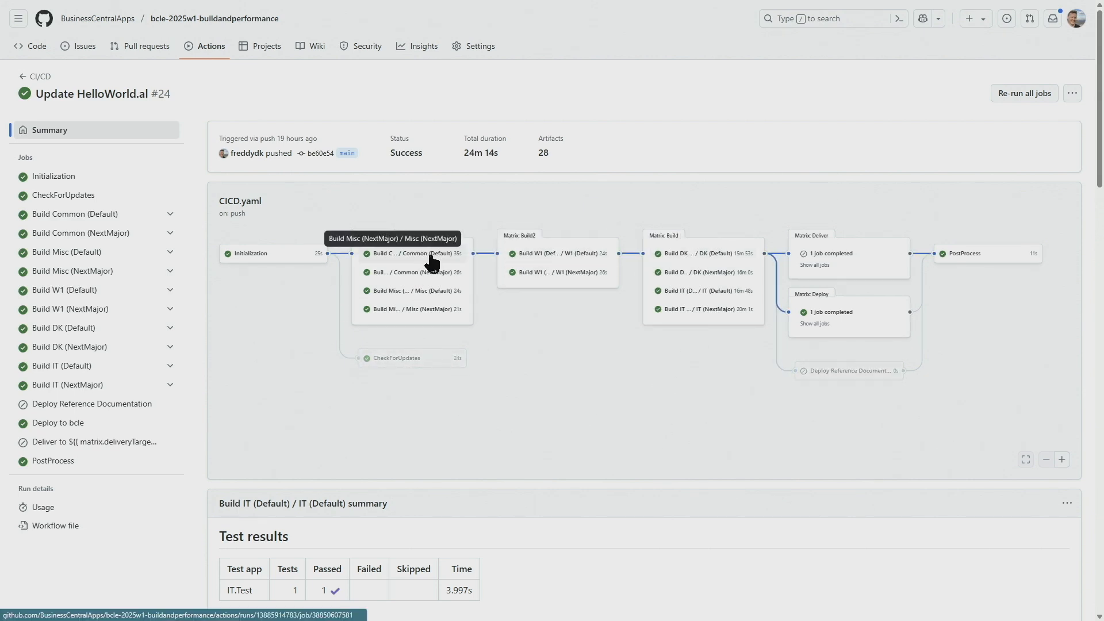
Download the W1-main-Apps-2.0.1.24 artifact from run #24 and view the zip from the Downloads panel.
scroll("down", 3)
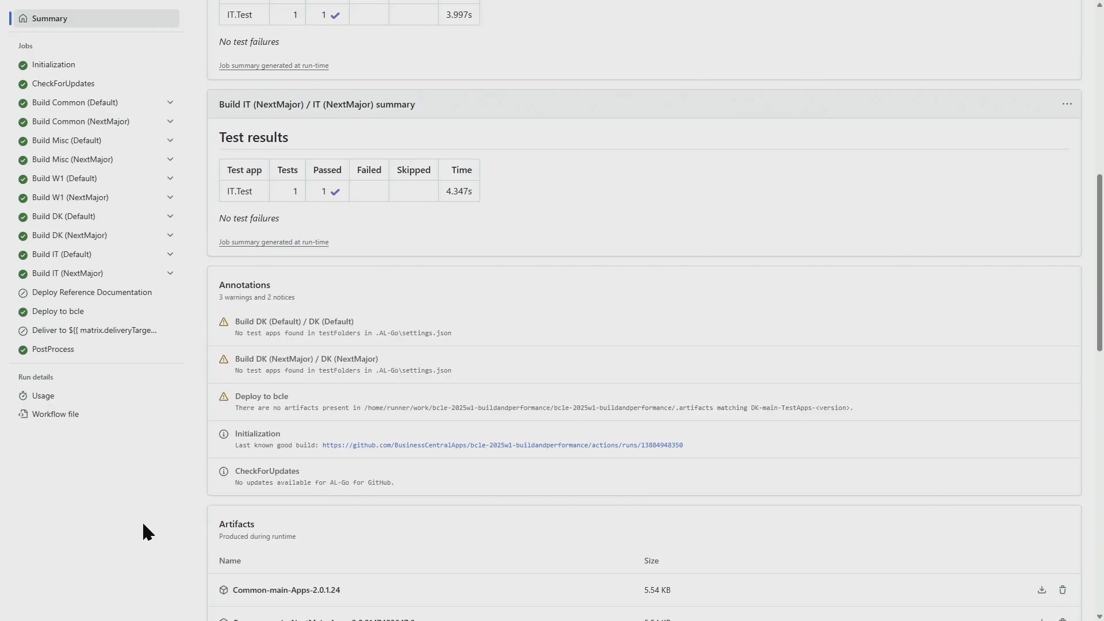
scroll("down", 3)
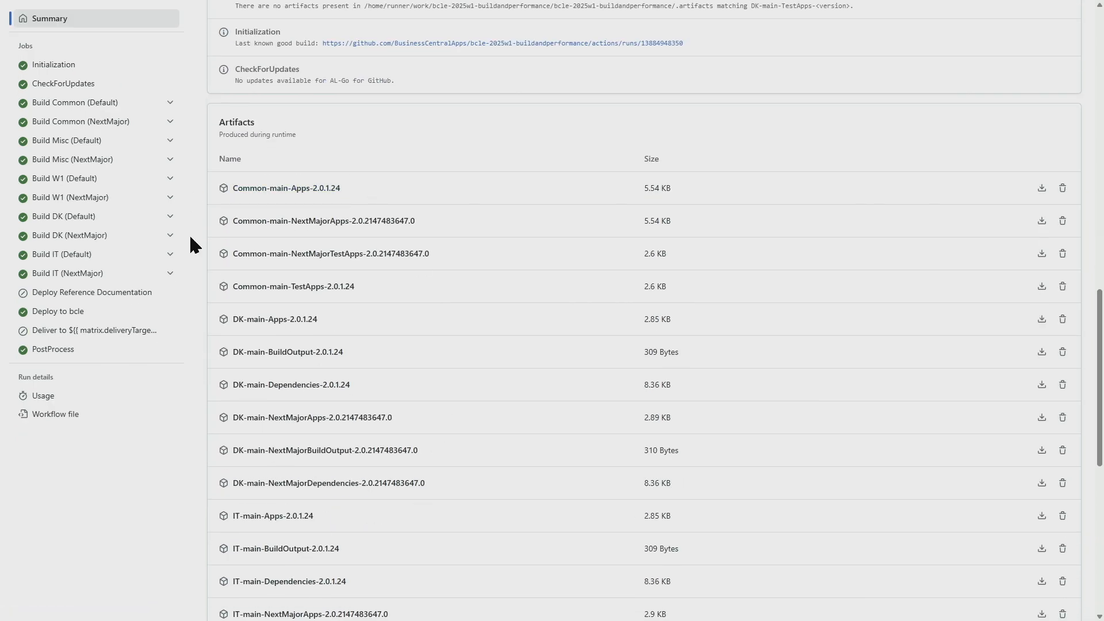
scroll("down", 3)
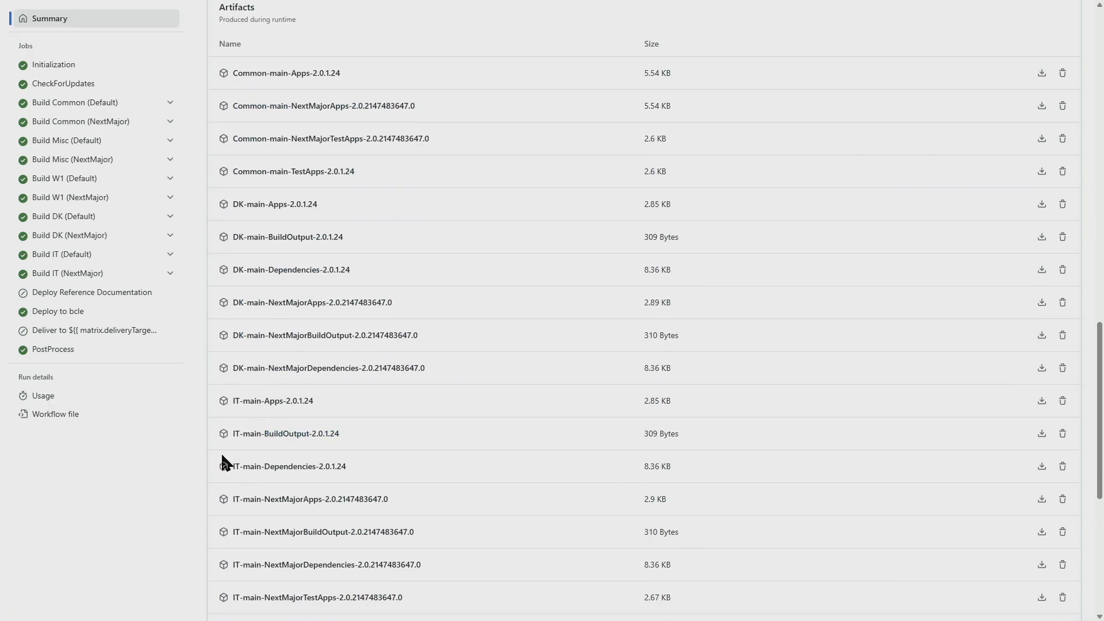
scroll("down", 3)
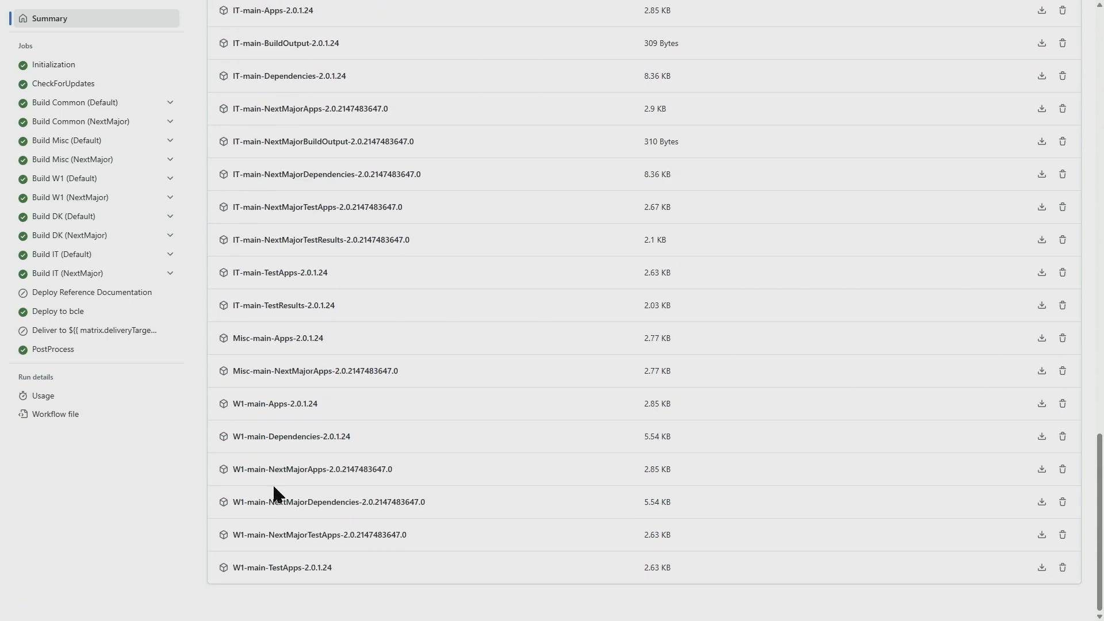
mouse_move(515, 567)
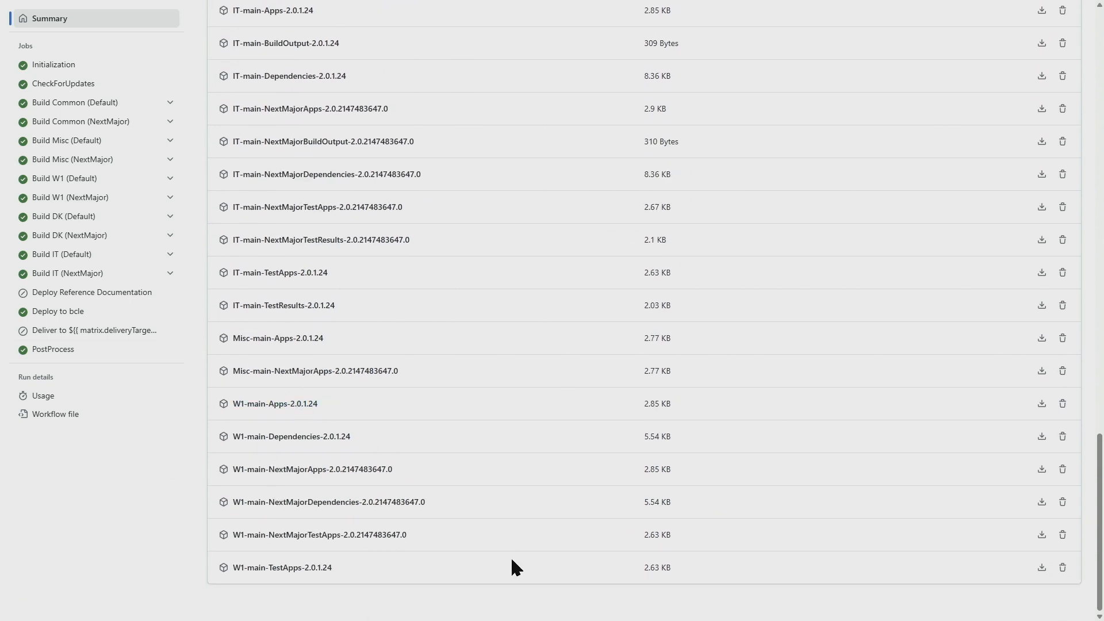
mouse_move(269, 419)
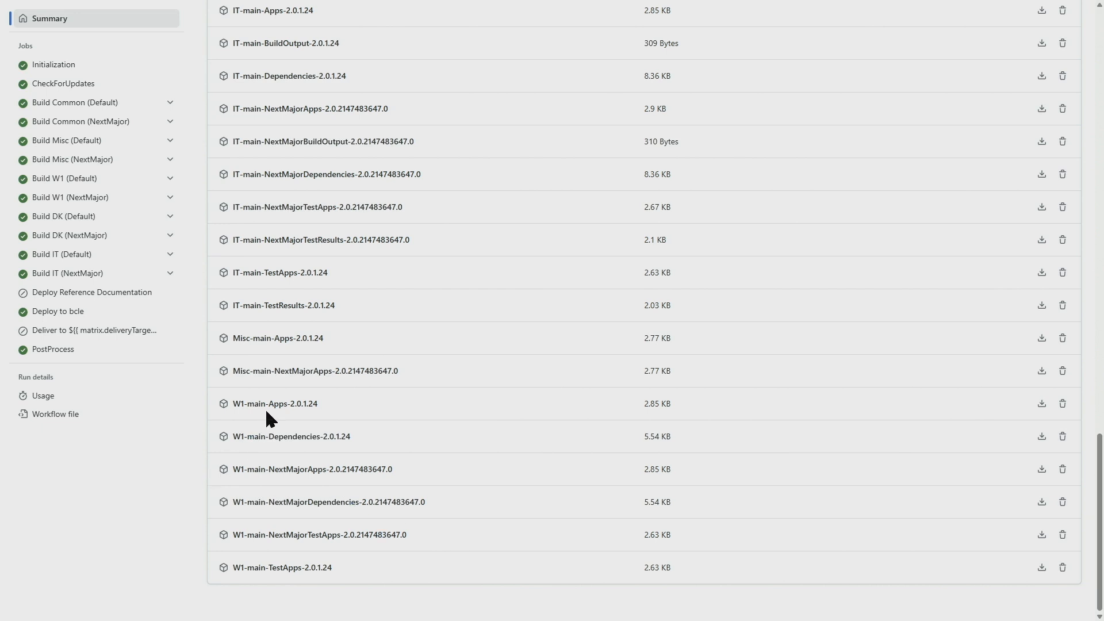
mouse_move(904, 374)
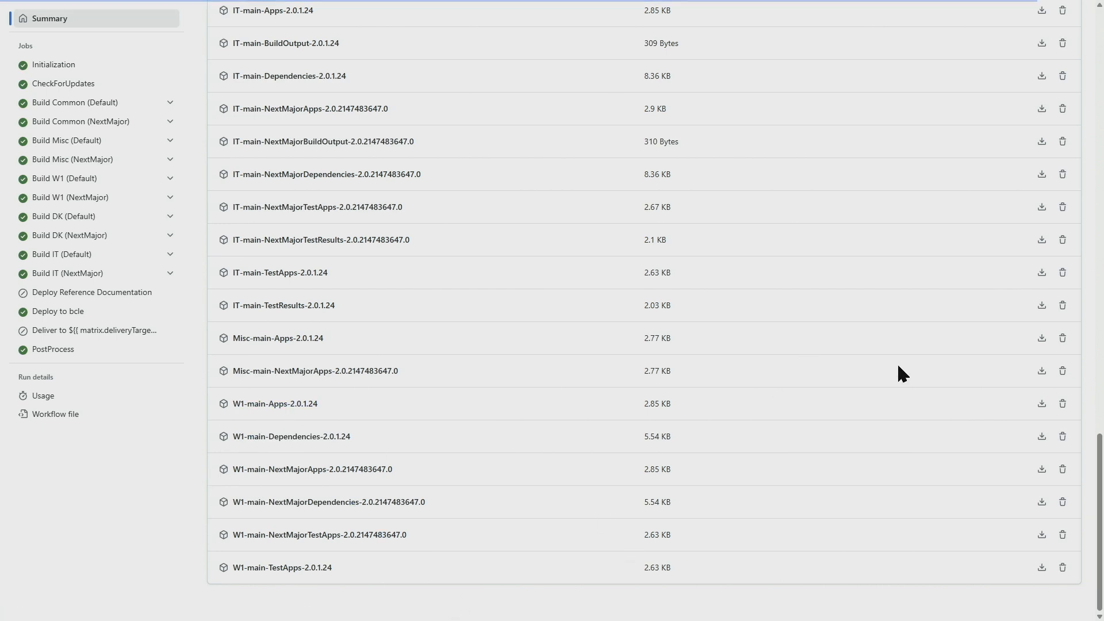
left_click(1042, 403)
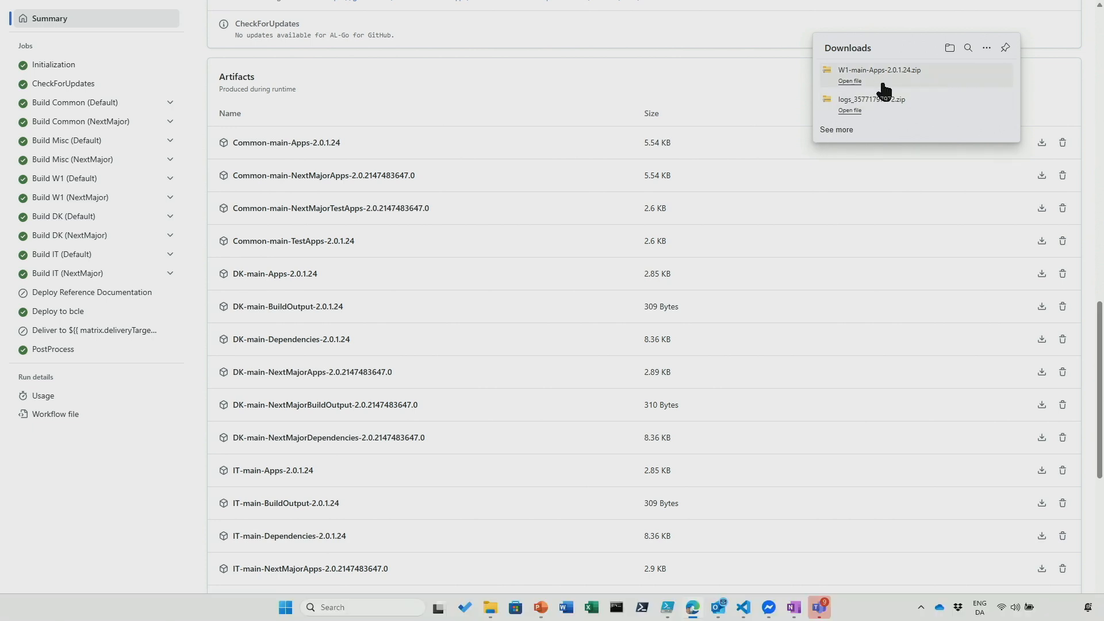
left_click(848, 81)
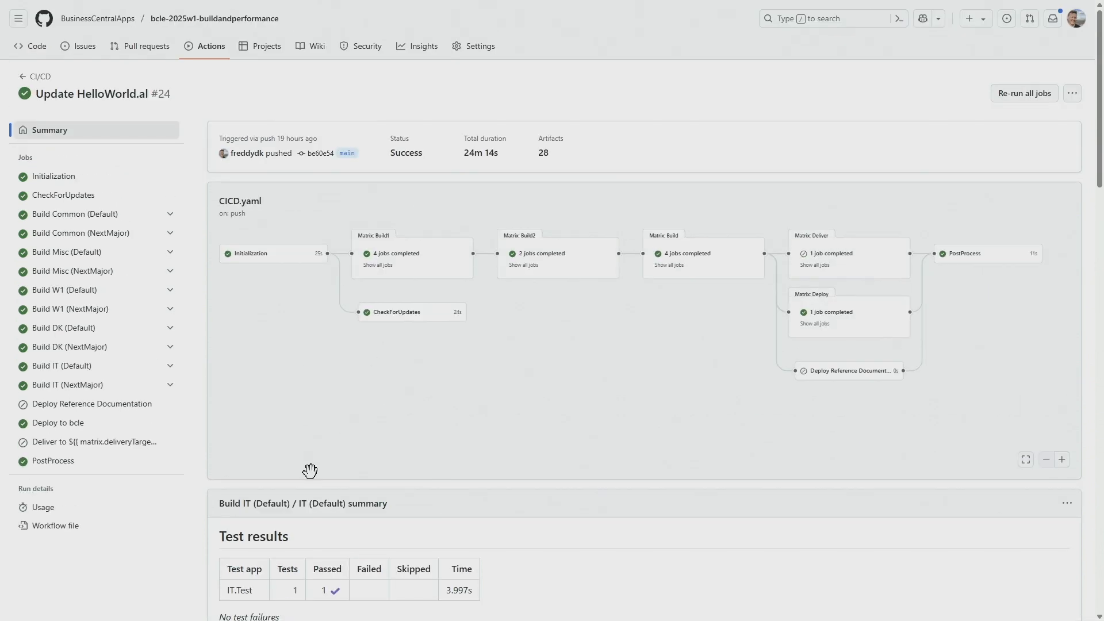
Review run #22's annotations, then return to the All workflows list of runs.
scroll("down", 3)
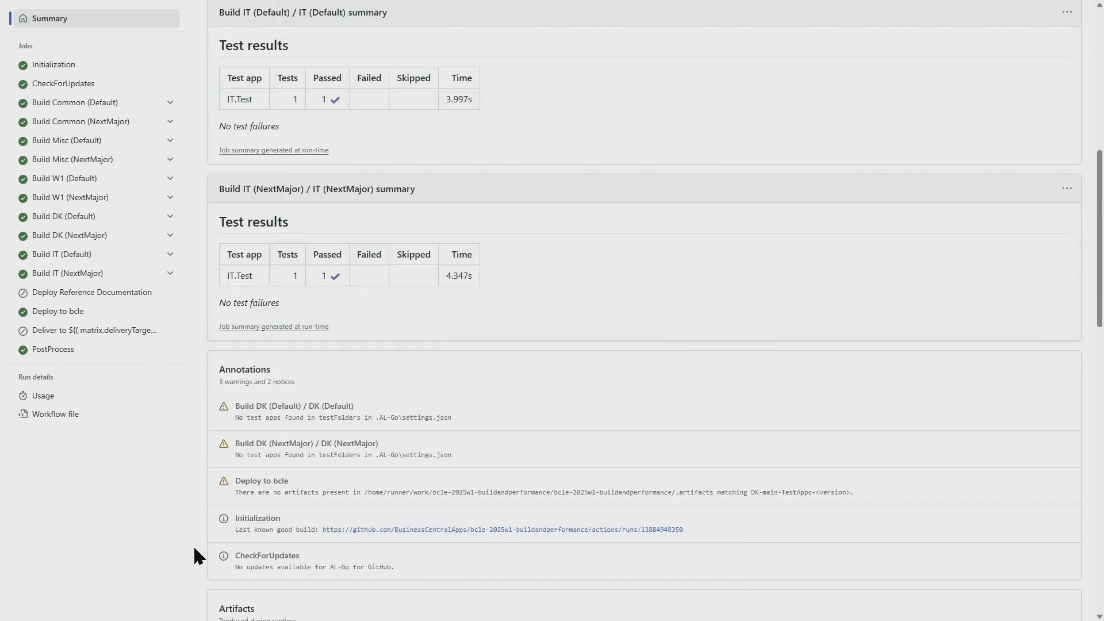
scroll("down", 3)
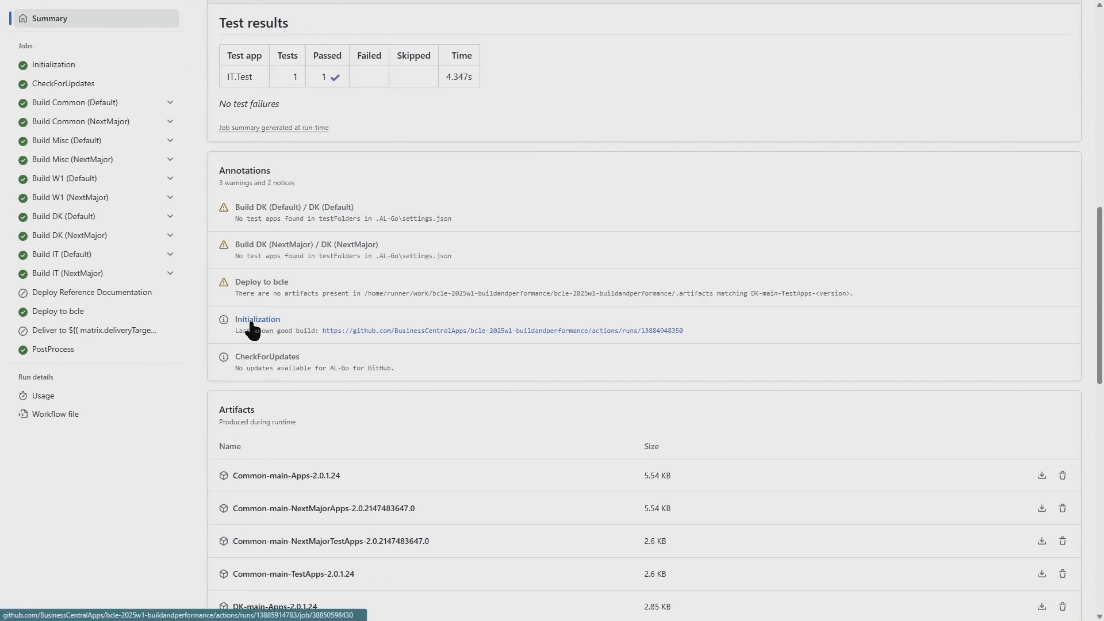
mouse_move(577, 338)
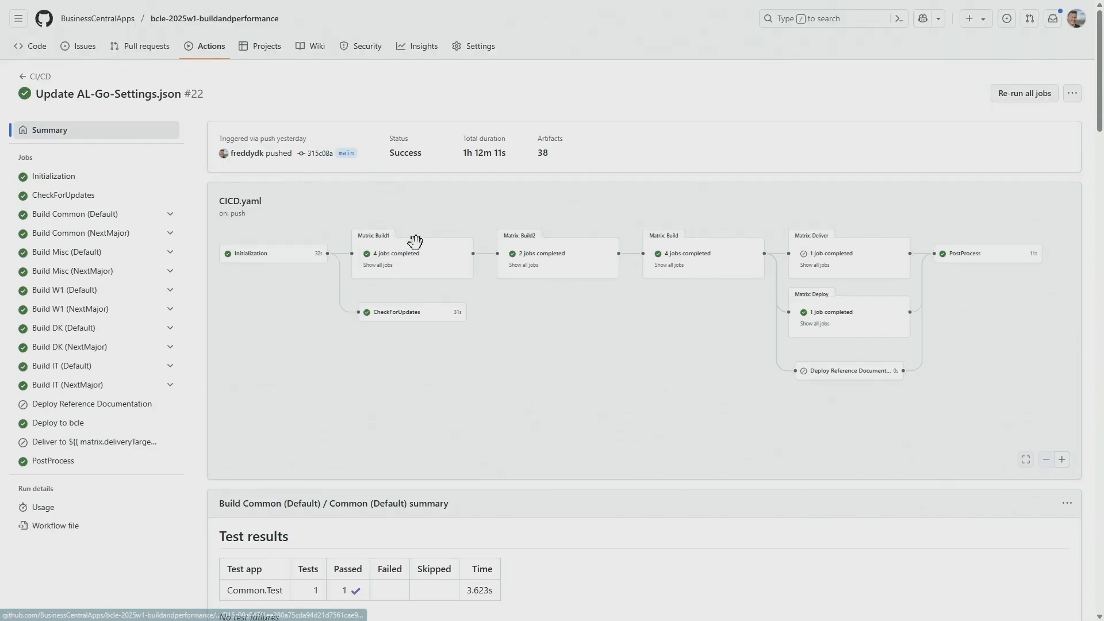
mouse_move(403, 201)
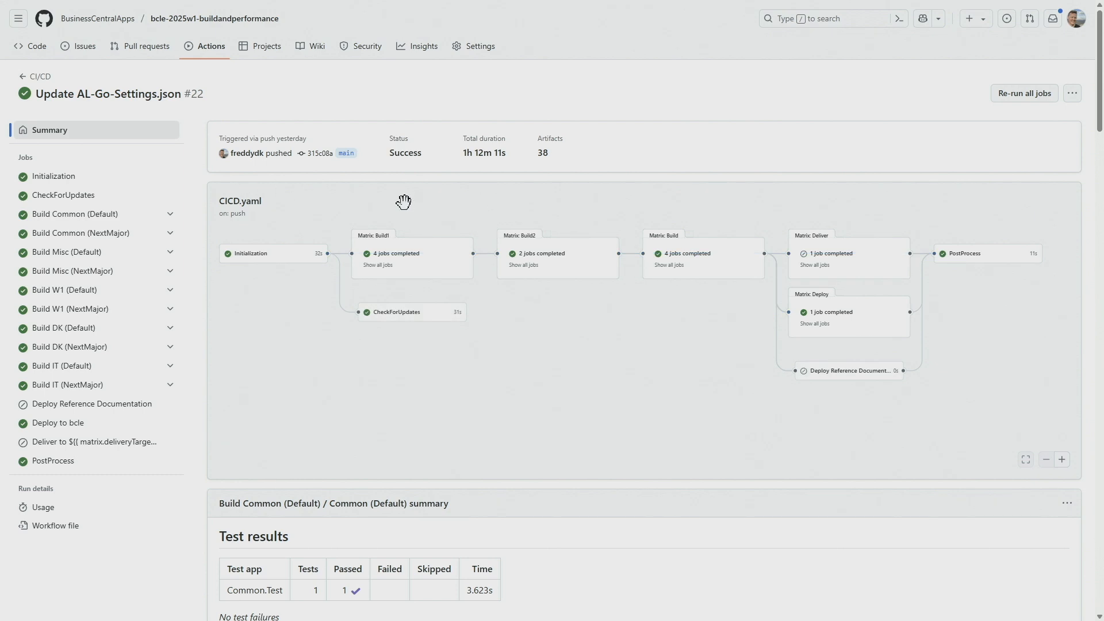
mouse_move(462, 414)
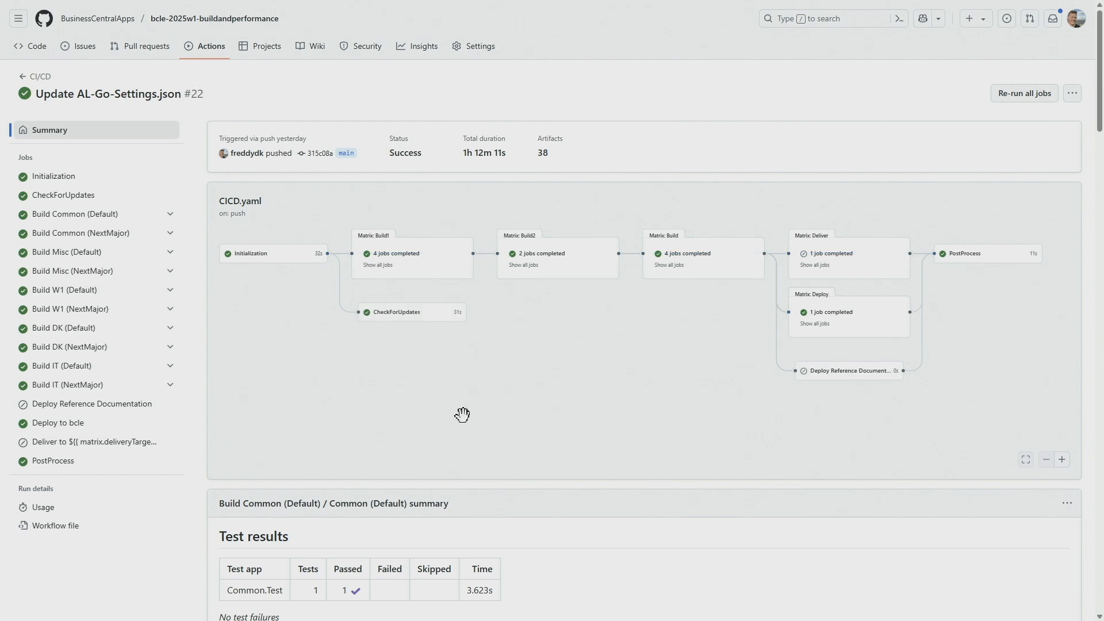
mouse_move(459, 415)
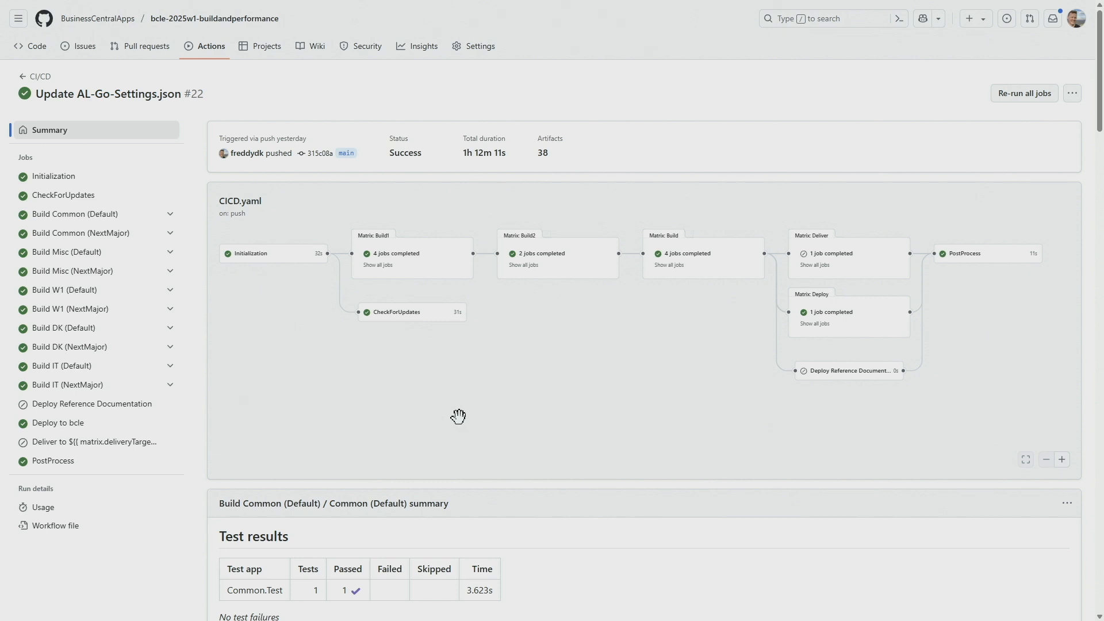
left_click(209, 46)
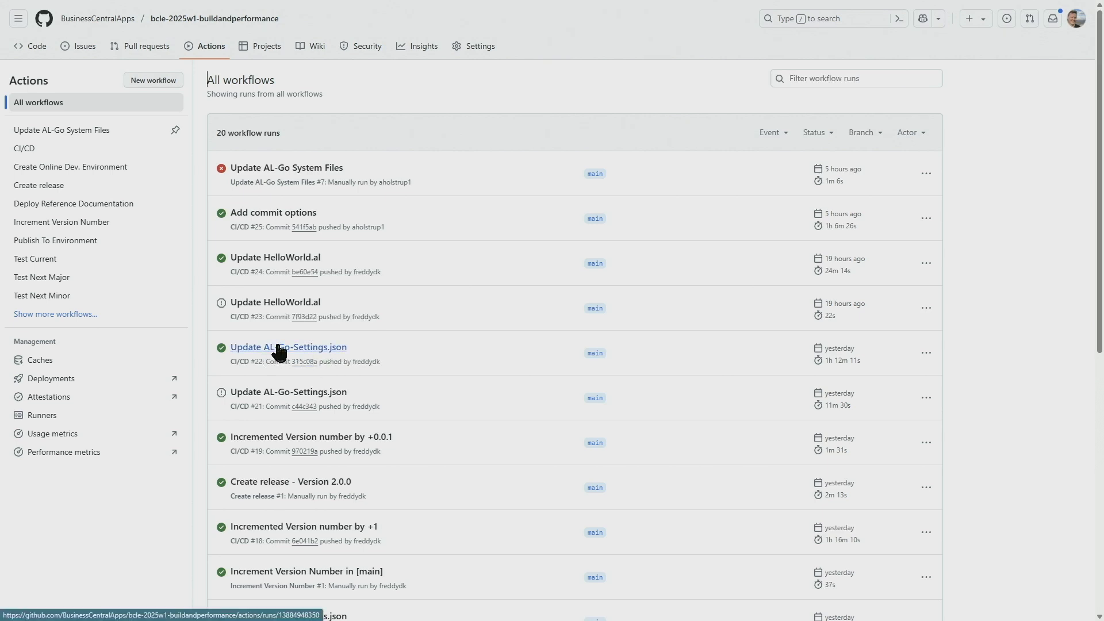
mouse_move(299, 317)
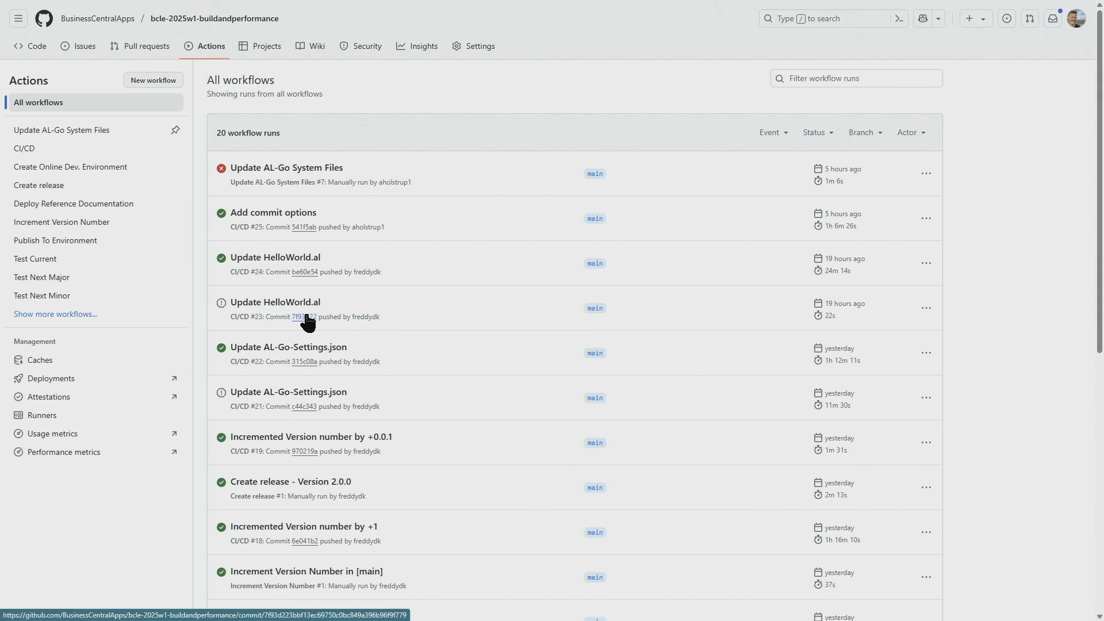
mouse_move(303, 250)
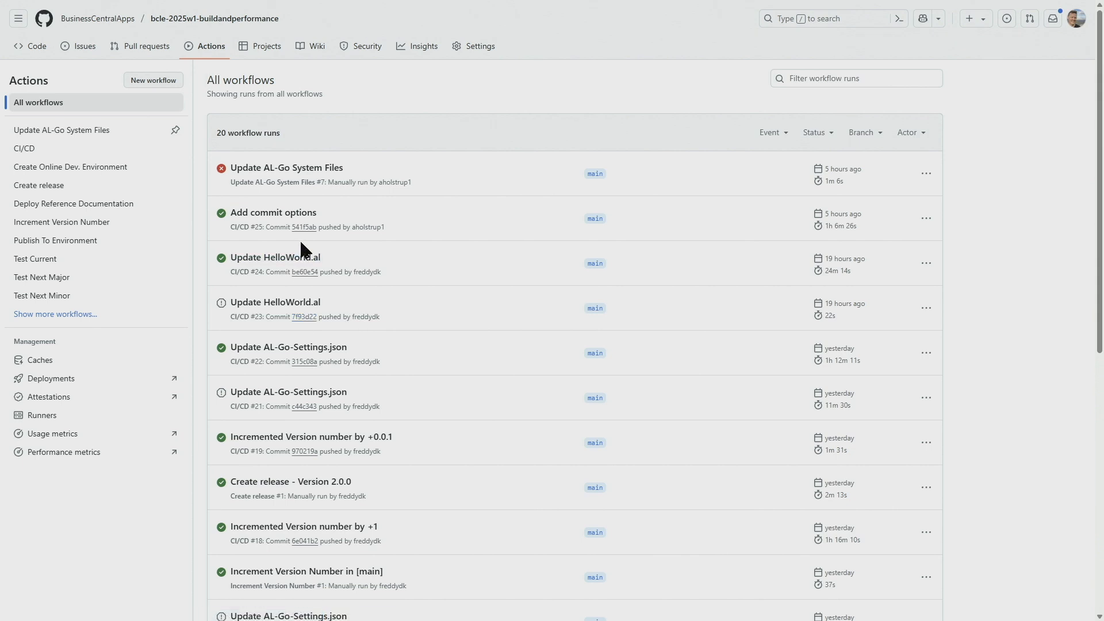
mouse_move(274, 302)
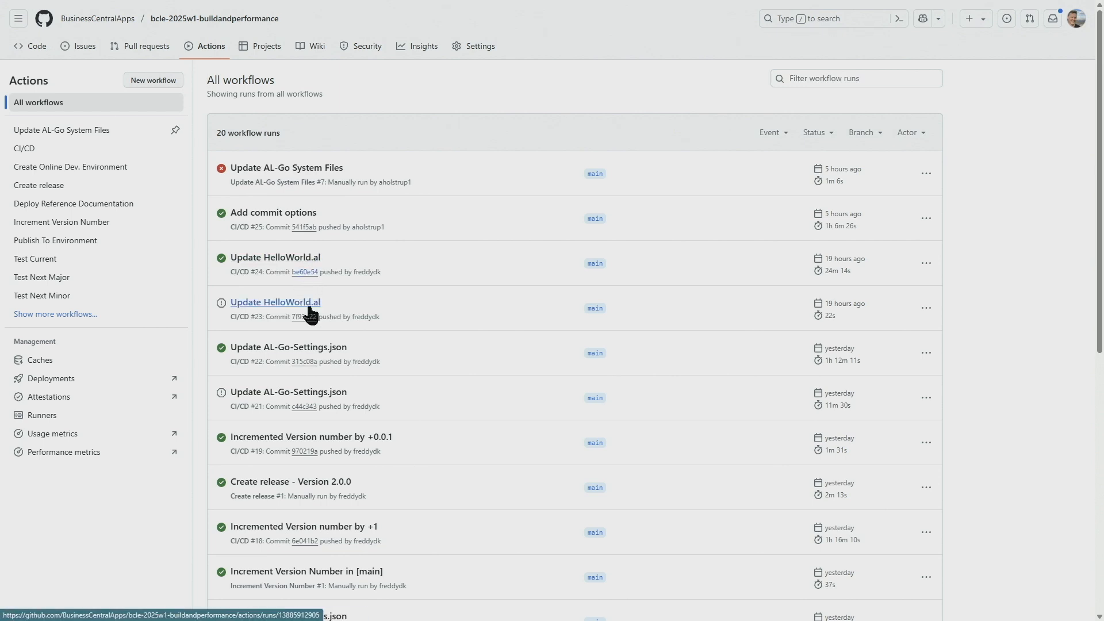
mouse_move(303, 316)
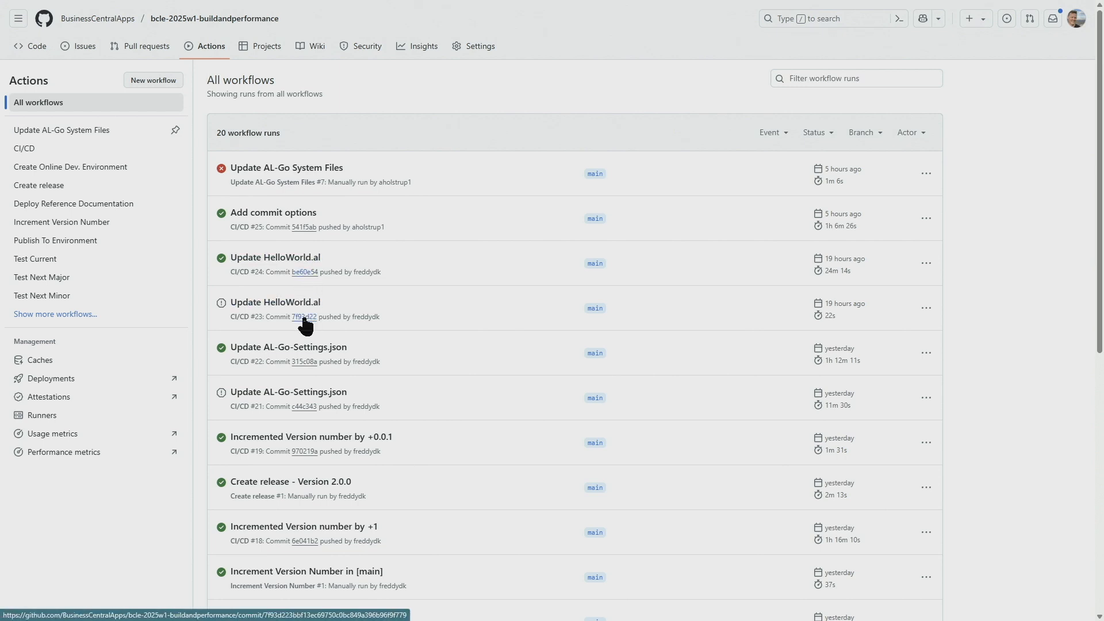
View commit 7f93d22's Italian app change, then commit be60e54's Danish HelloWorld.al change.
left_click(303, 317)
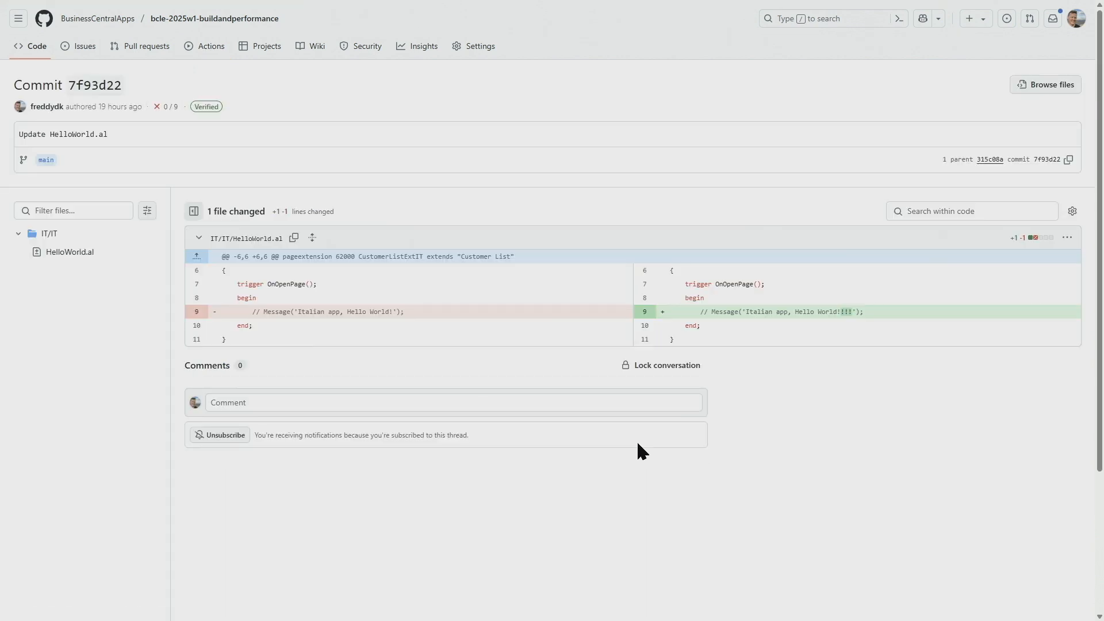
left_click(211, 46)
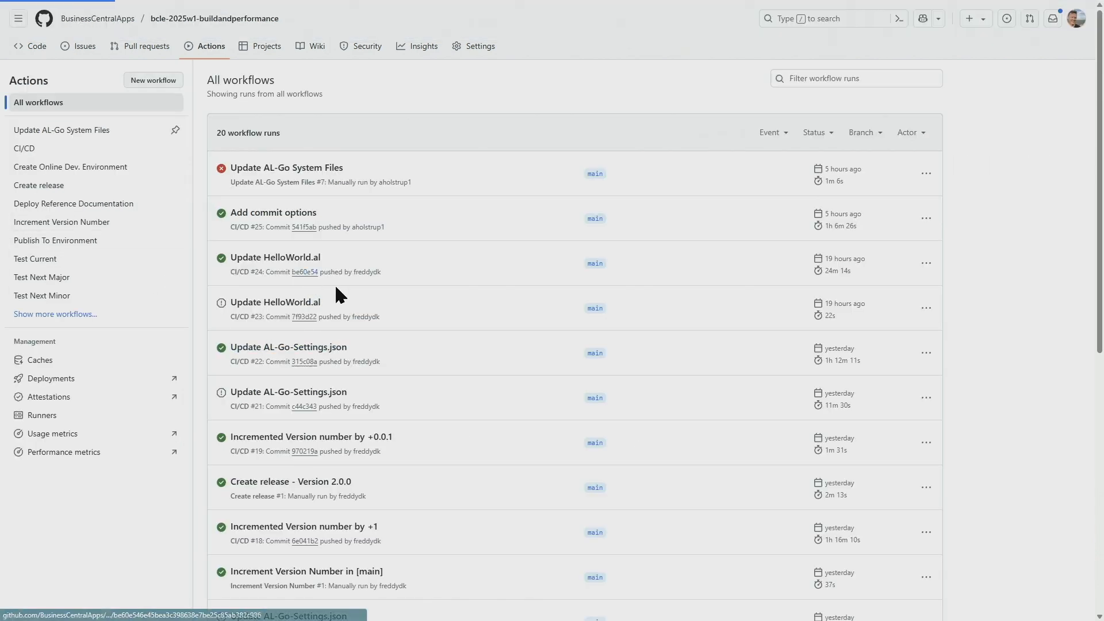
left_click(303, 272)
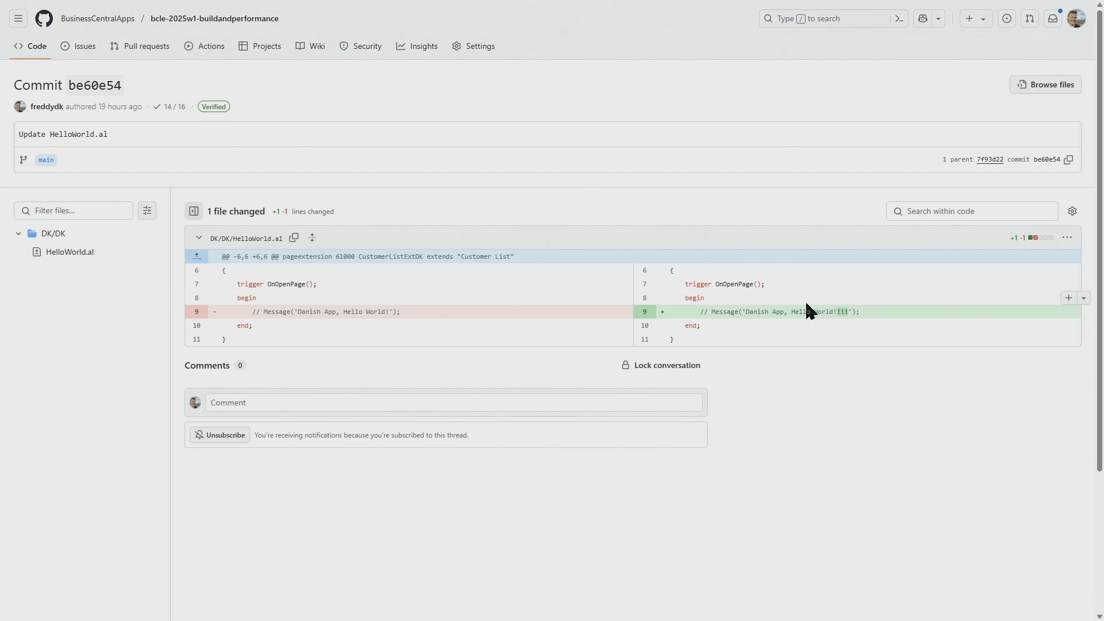
mouse_move(262, 80)
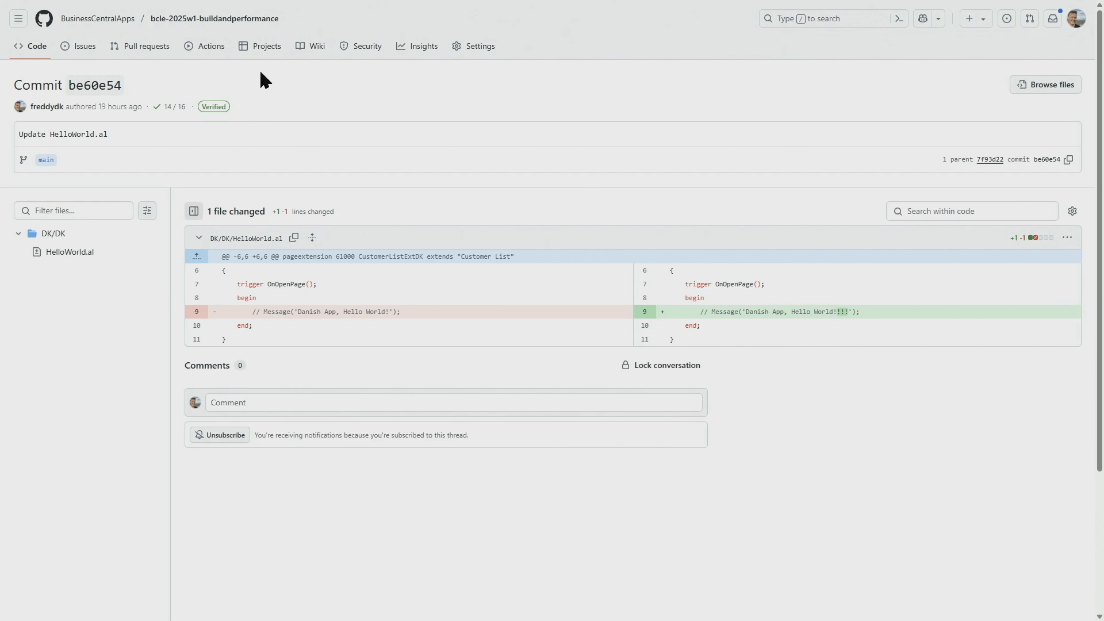
Reopen CI/CD run #24 for Update HelloWorld.al and expand the Matric Build group's jobs.
left_click(209, 46)
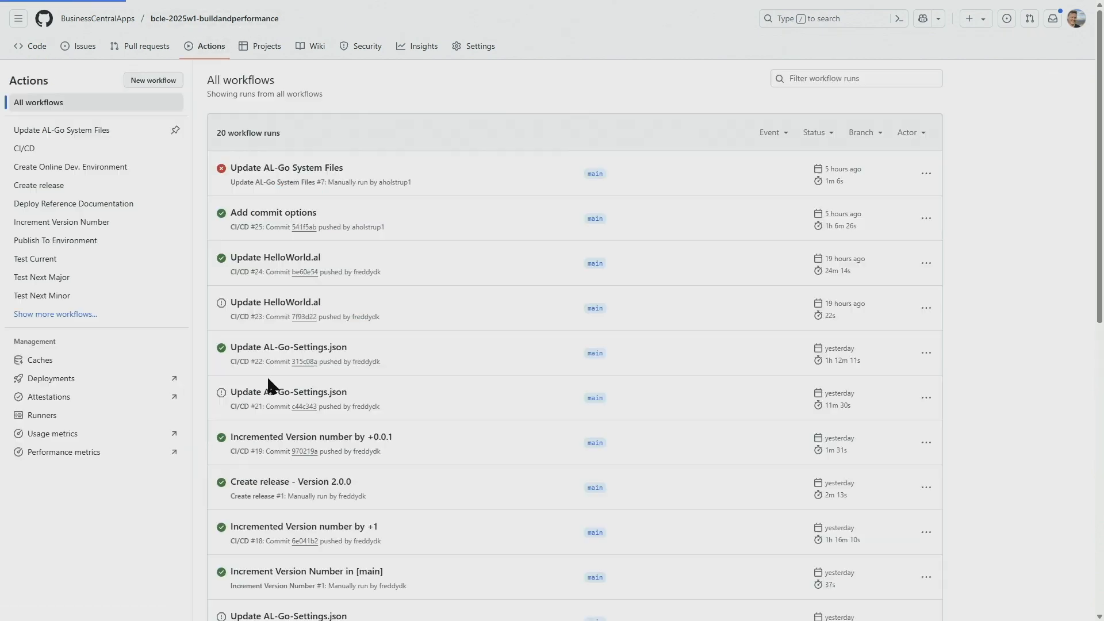
mouse_move(275, 257)
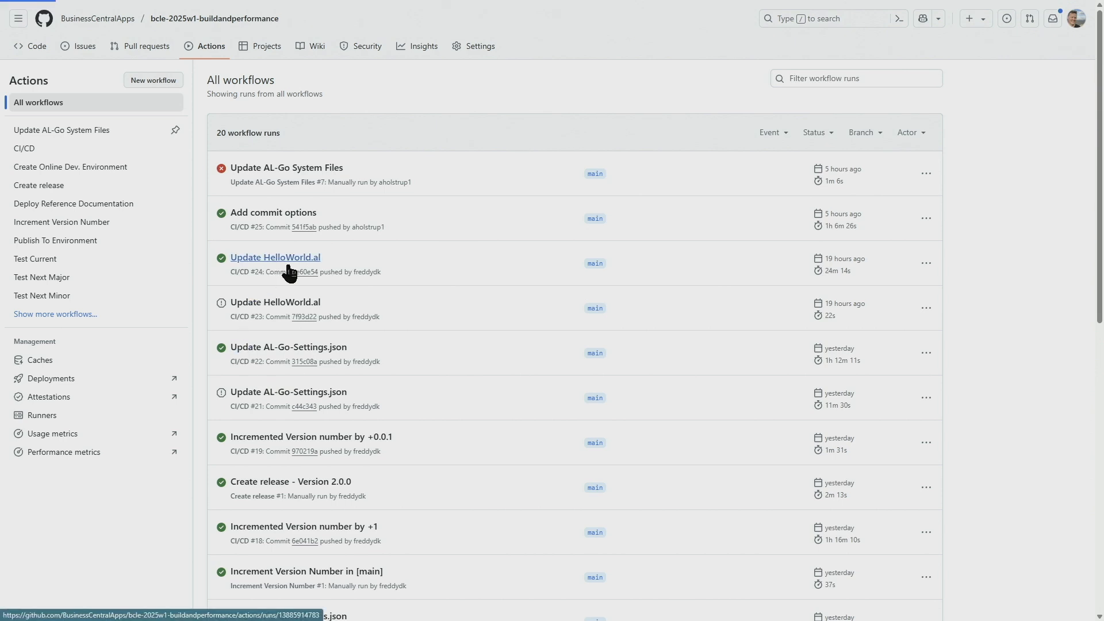
left_click(274, 257)
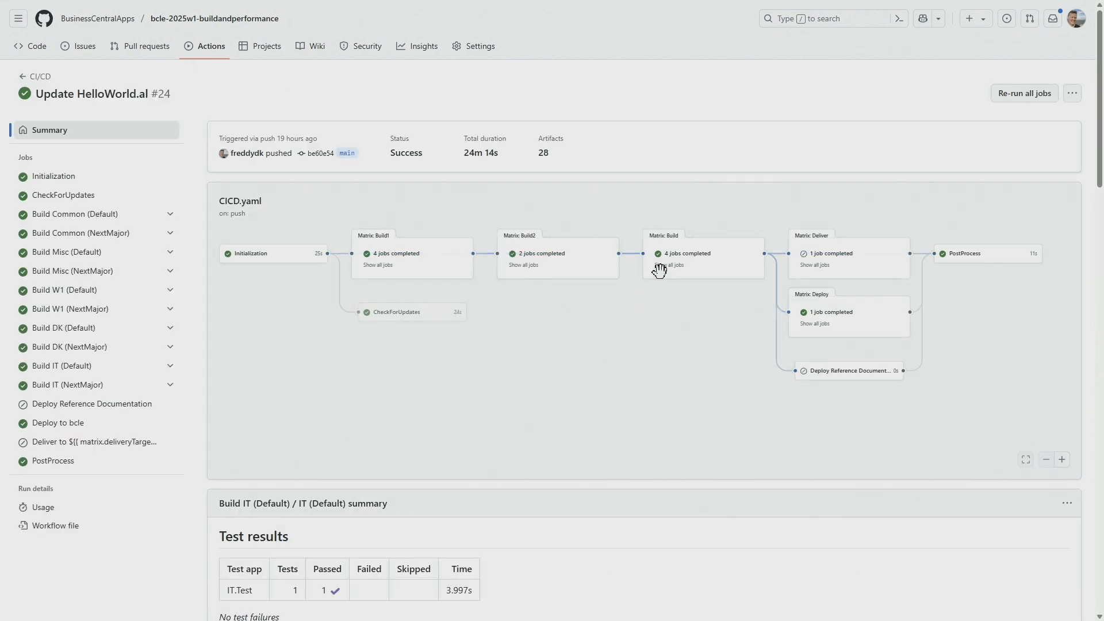
left_click(672, 265)
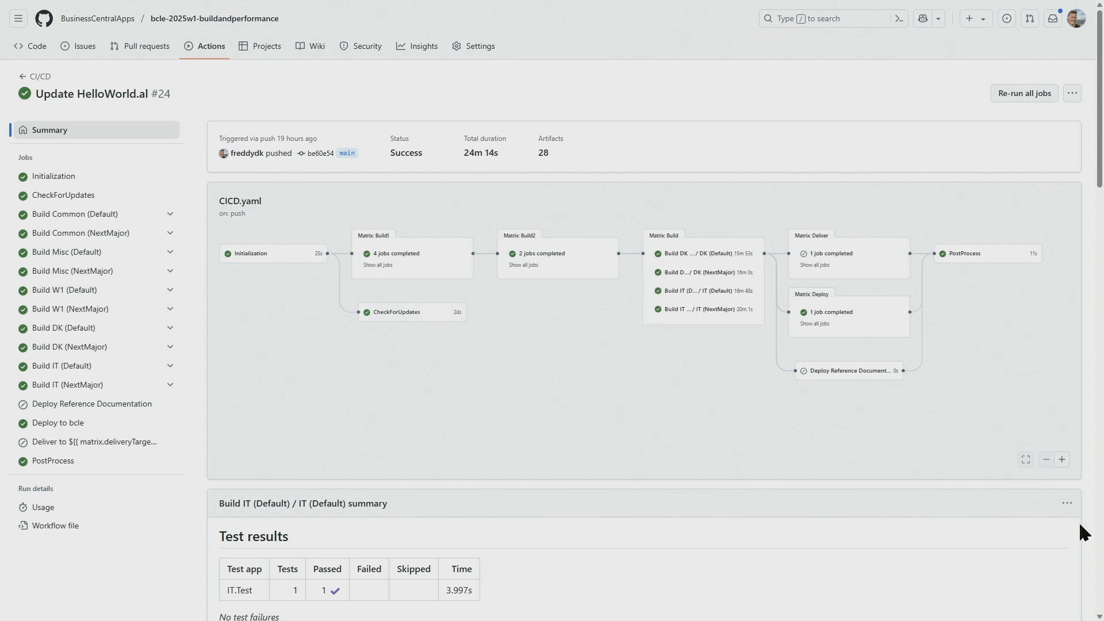
mouse_move(1065, 413)
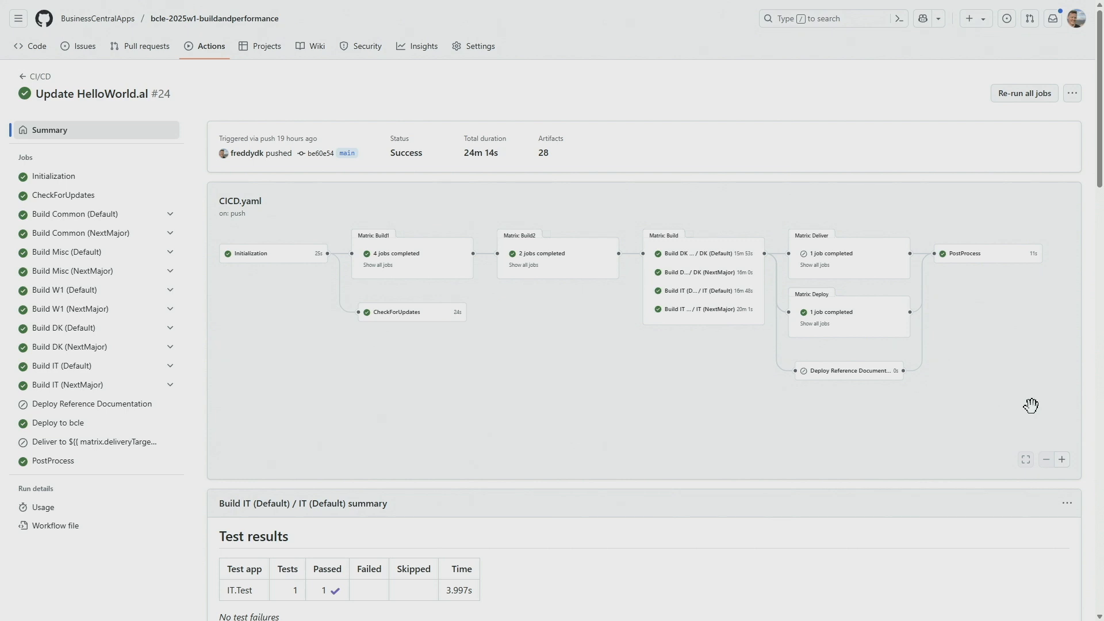
mouse_move(278, 238)
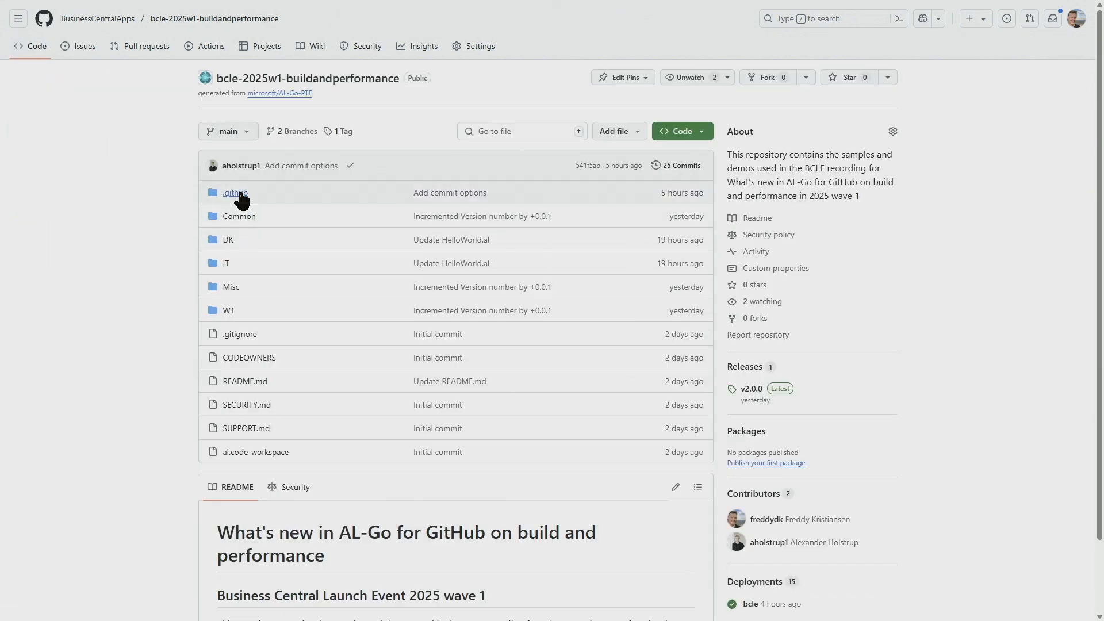
View .github/AL-Go-Settings.json and its incrementalBuilds settings with mode modifiedApps.
left_click(234, 192)
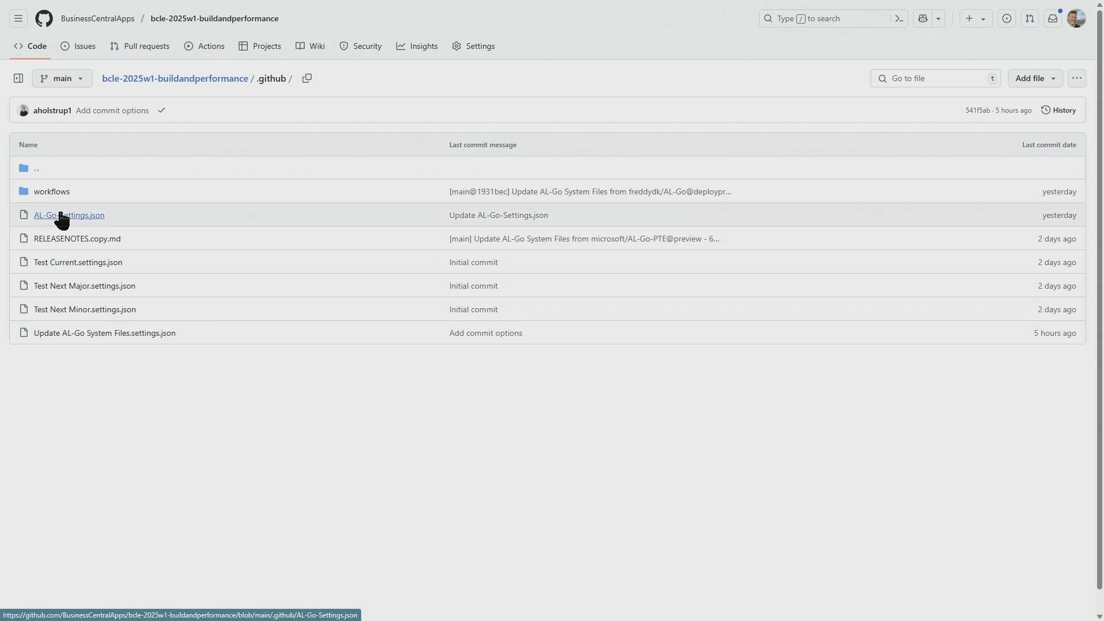
left_click(68, 215)
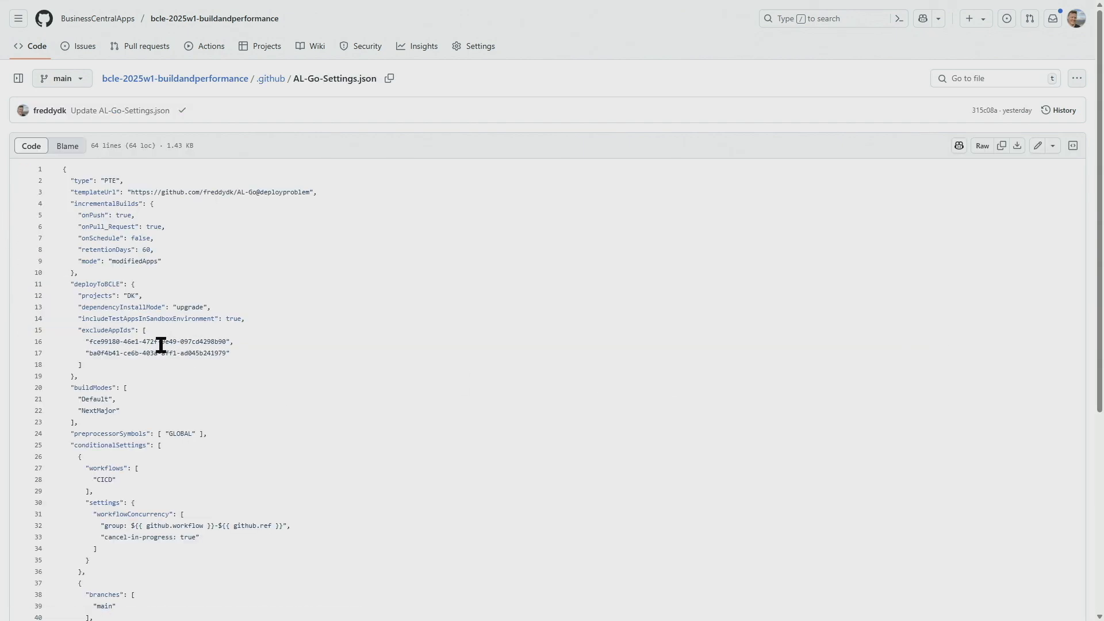
scroll("down", 3)
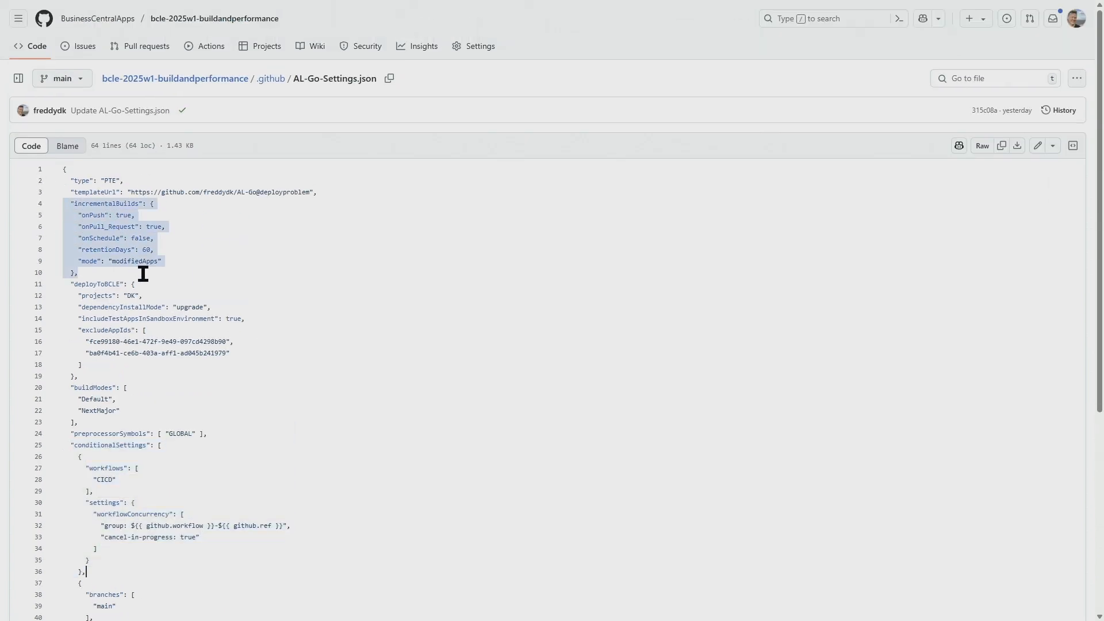
mouse_move(169, 226)
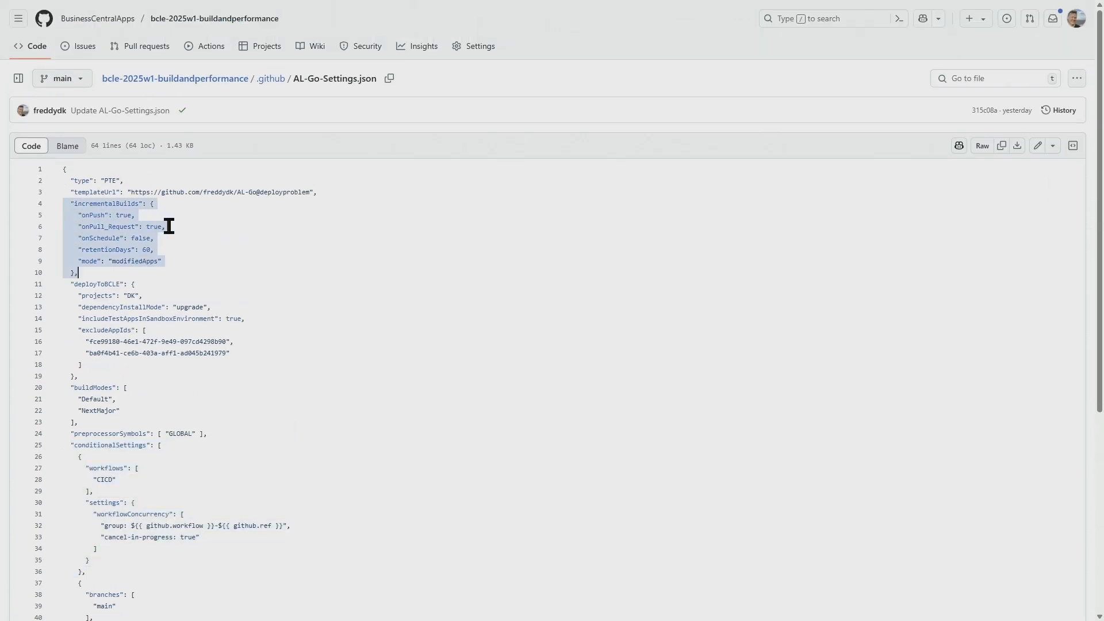
mouse_move(200, 287)
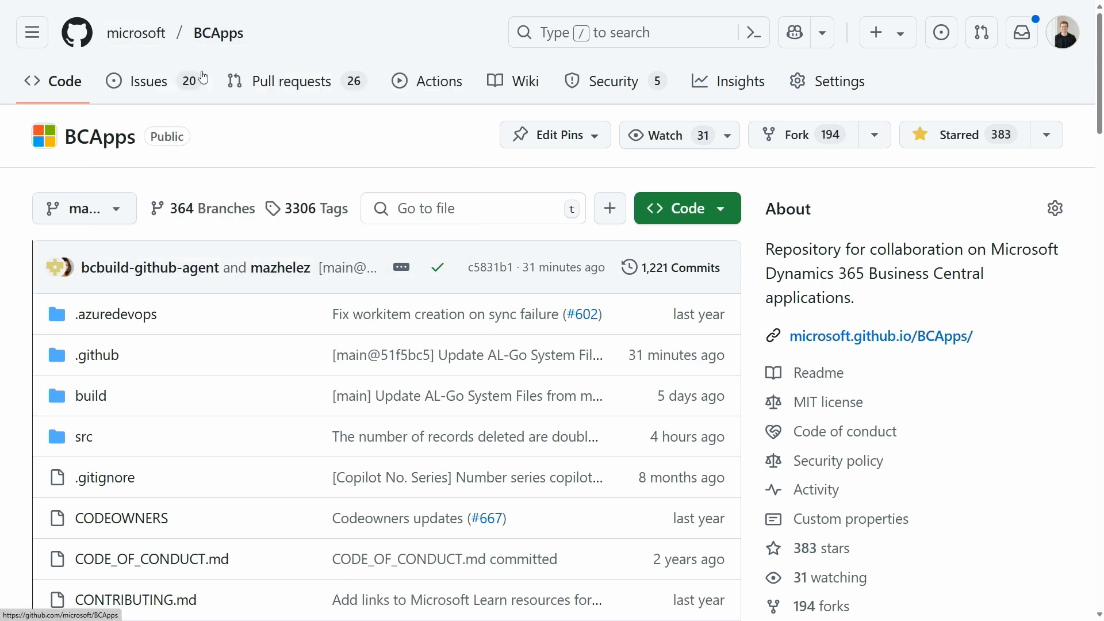
mouse_move(276, 177)
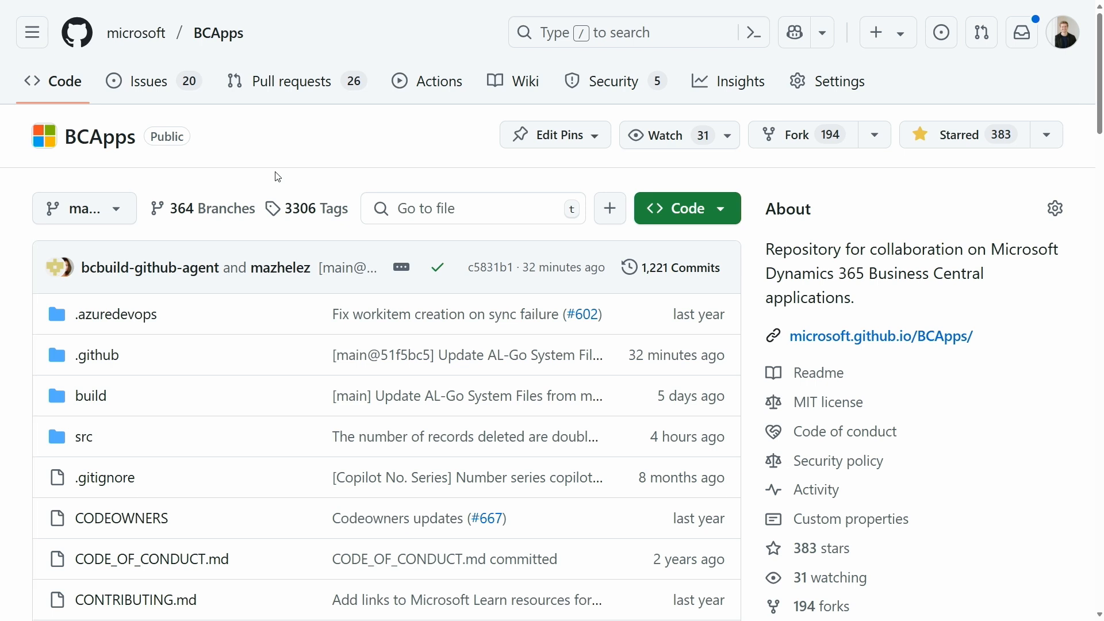
mouse_move(96, 356)
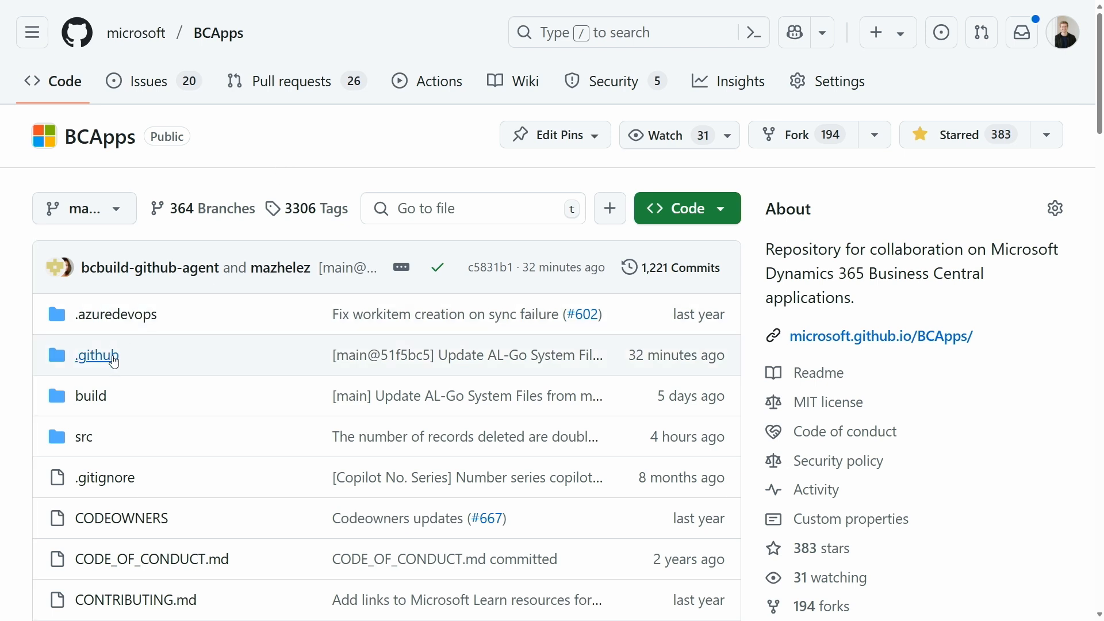
View BCApps .github/AL-Go-Settings.json and highlight the commitOptions block with messageSuffix, pullRequestAutoMerge and Automation label.
left_click(97, 355)
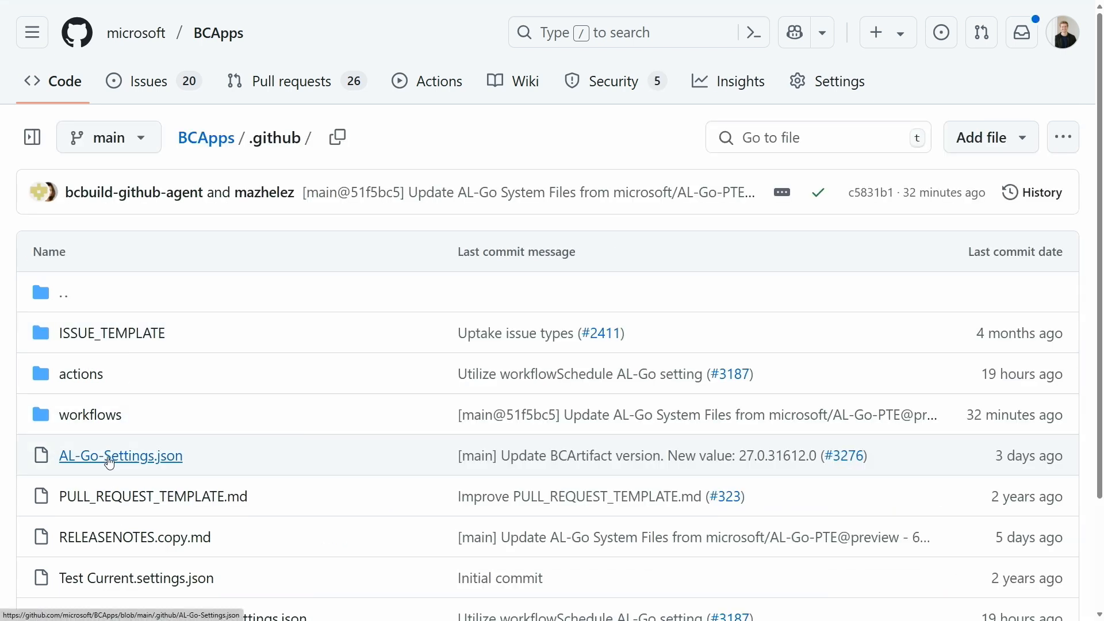
left_click(120, 455)
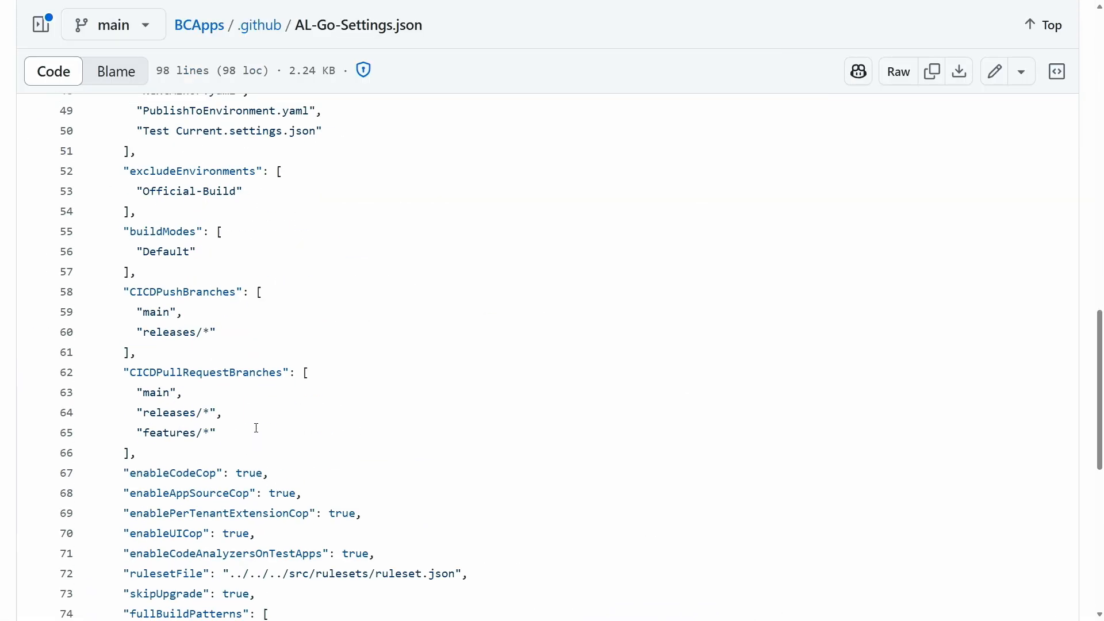
scroll("down", 3)
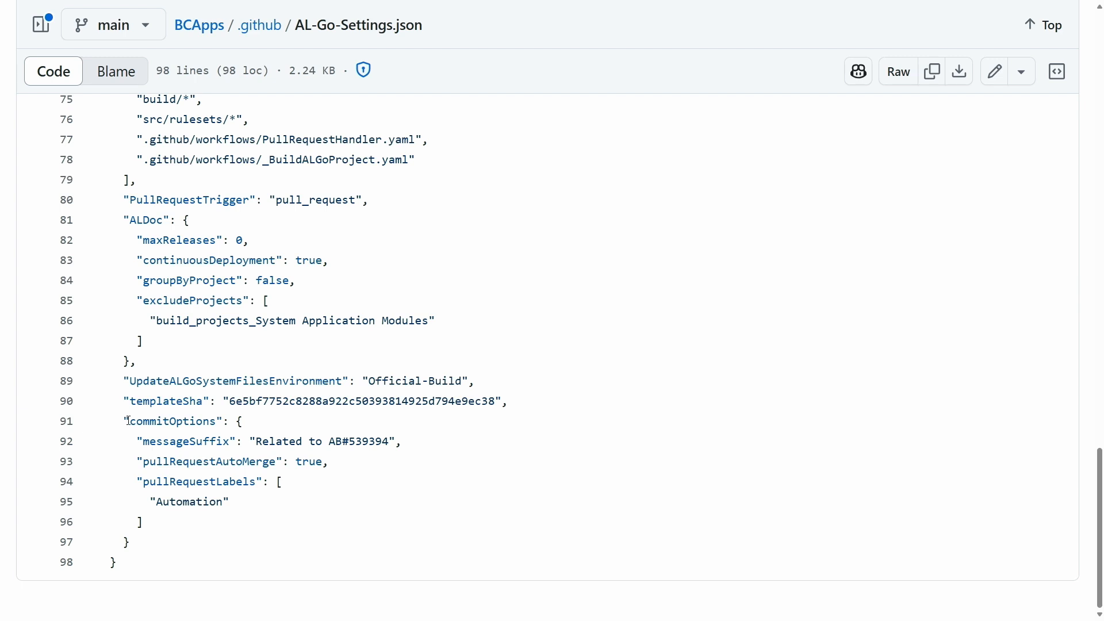
left_click_drag(125, 420, 139, 521)
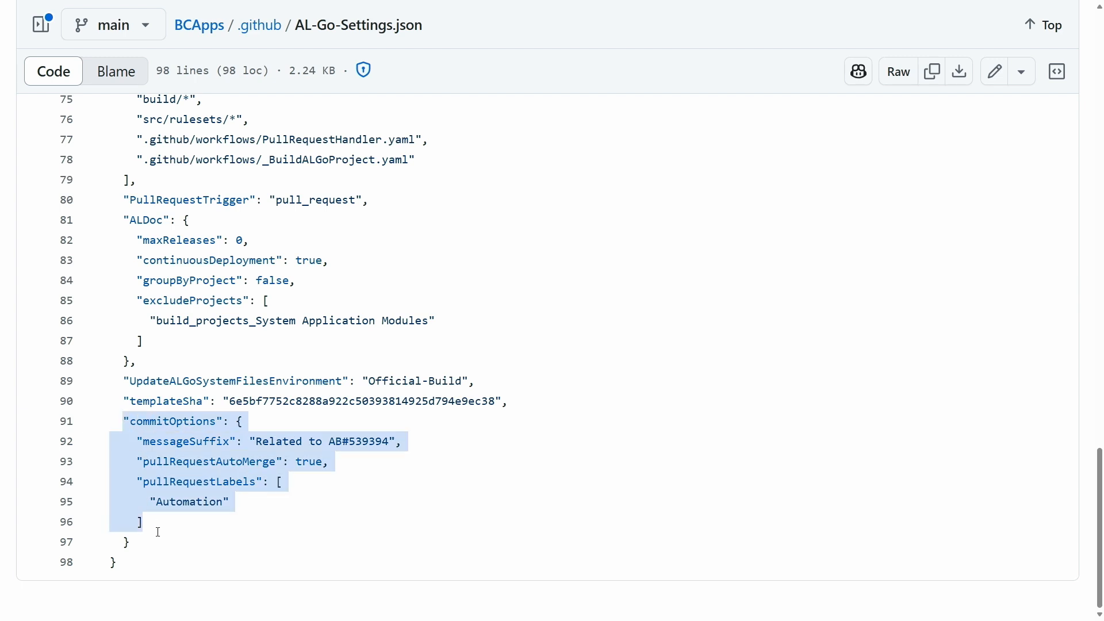
double_click(279, 442)
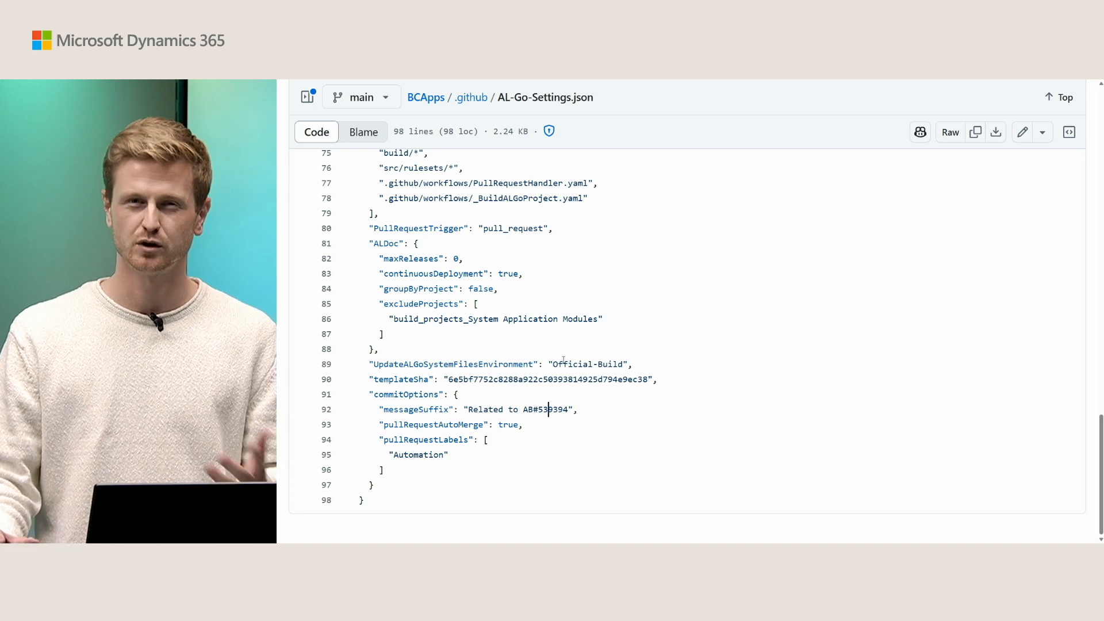
mouse_move(562, 350)
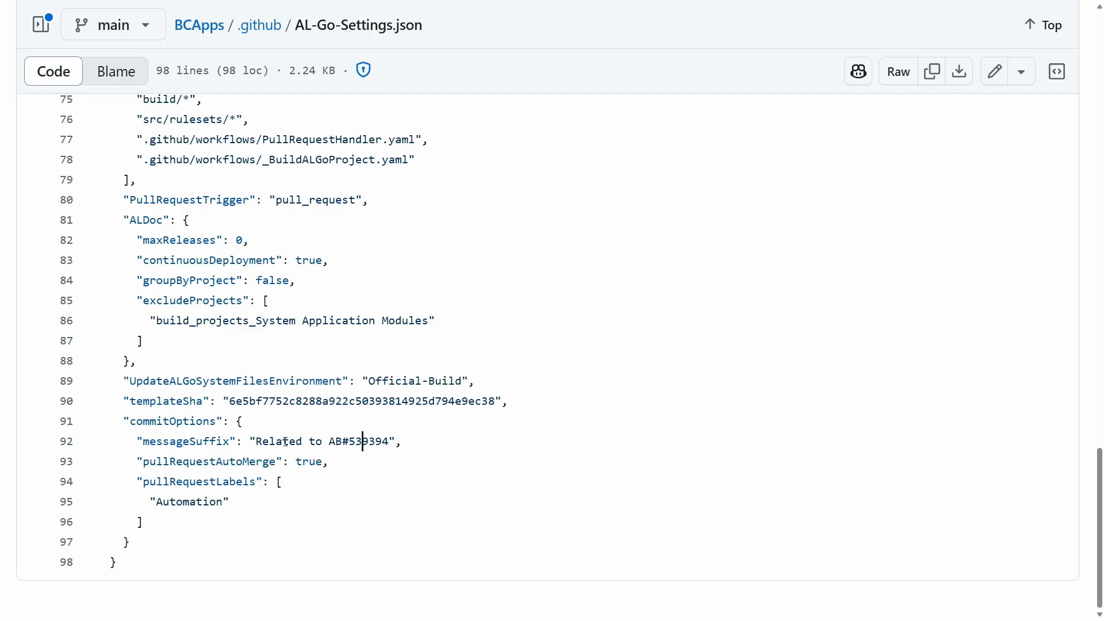
mouse_move(168, 428)
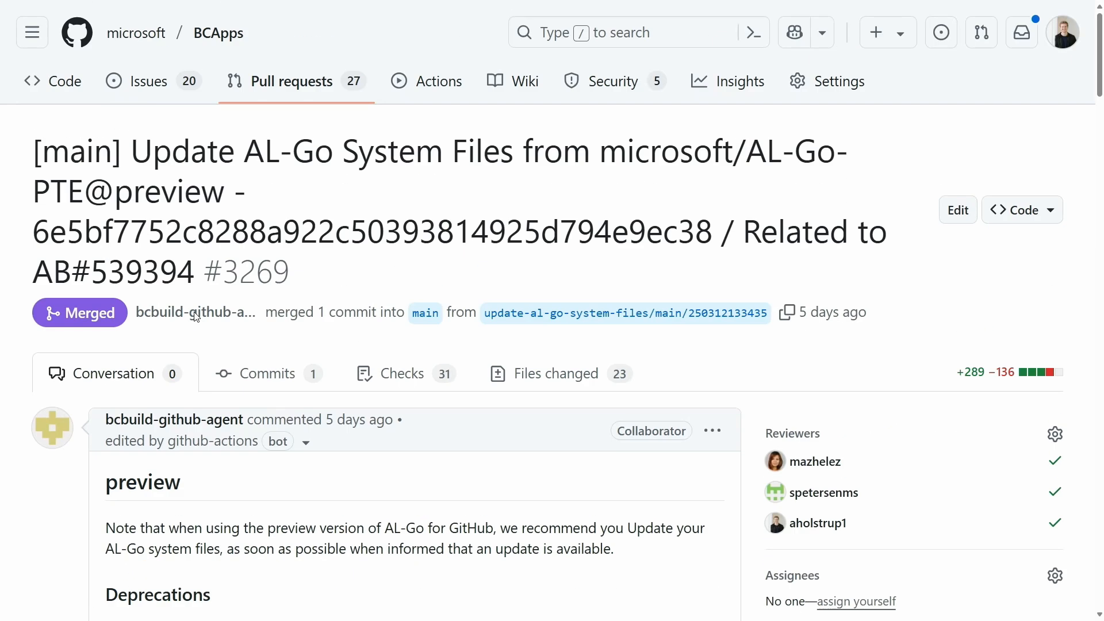
mouse_move(140, 143)
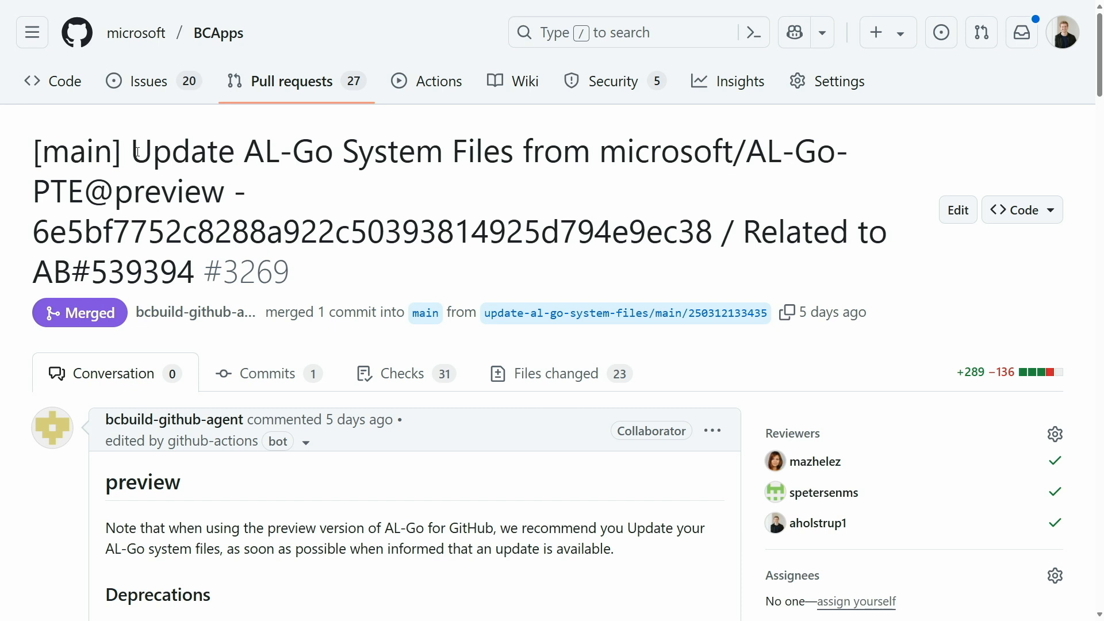
Scroll through PR #3269 to the Related to AB#539394 line and the auto-merge and Automation label timeline.
scroll("down", 3)
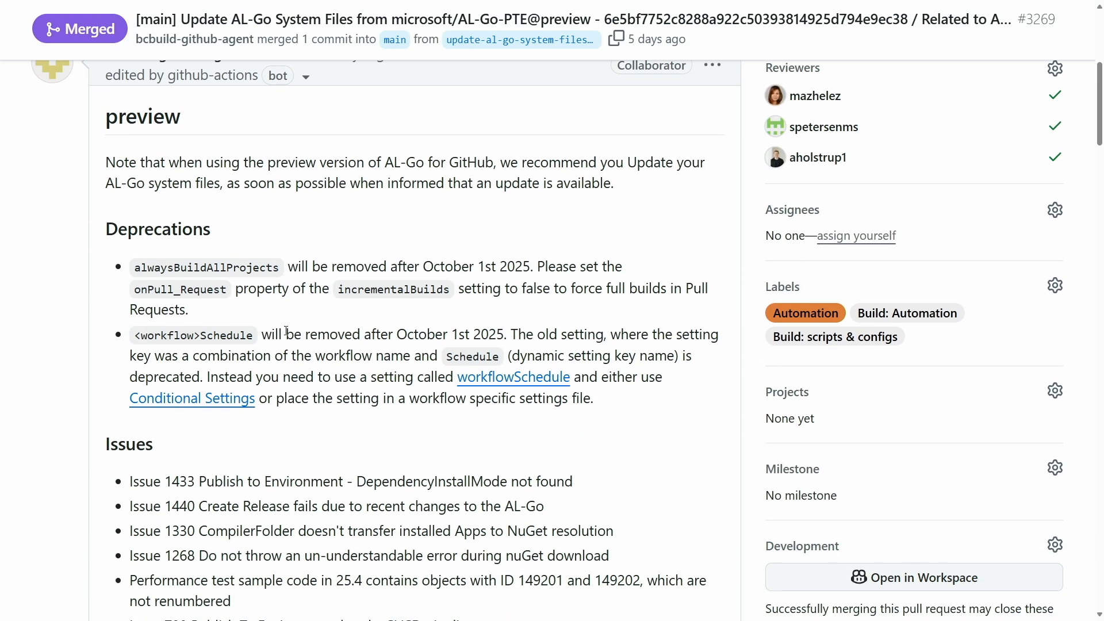
scroll("down", 3)
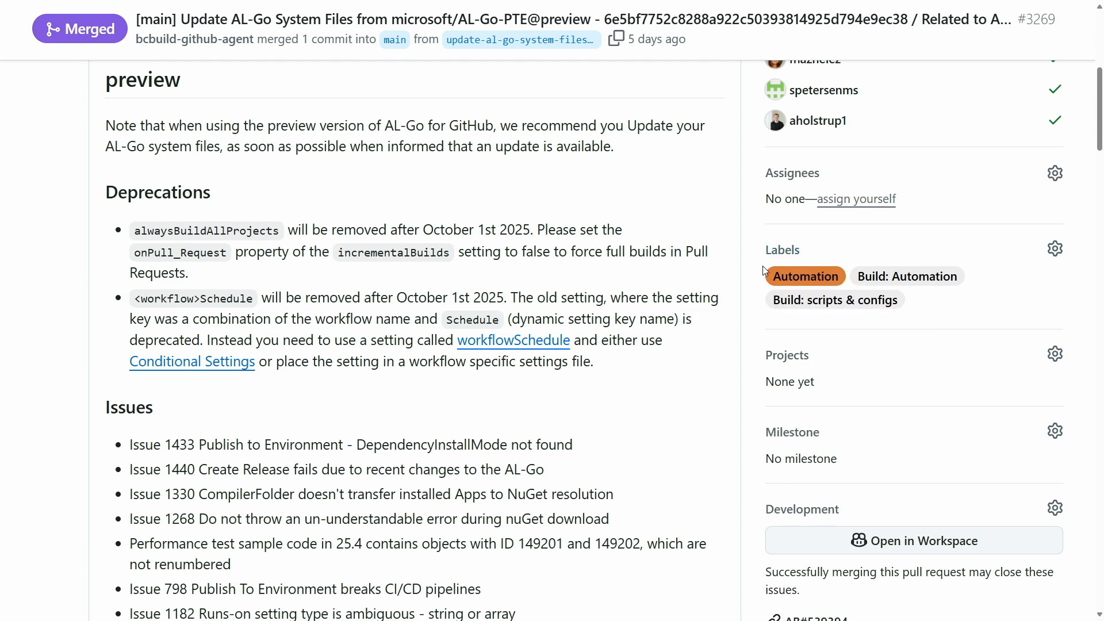
scroll("down", 3)
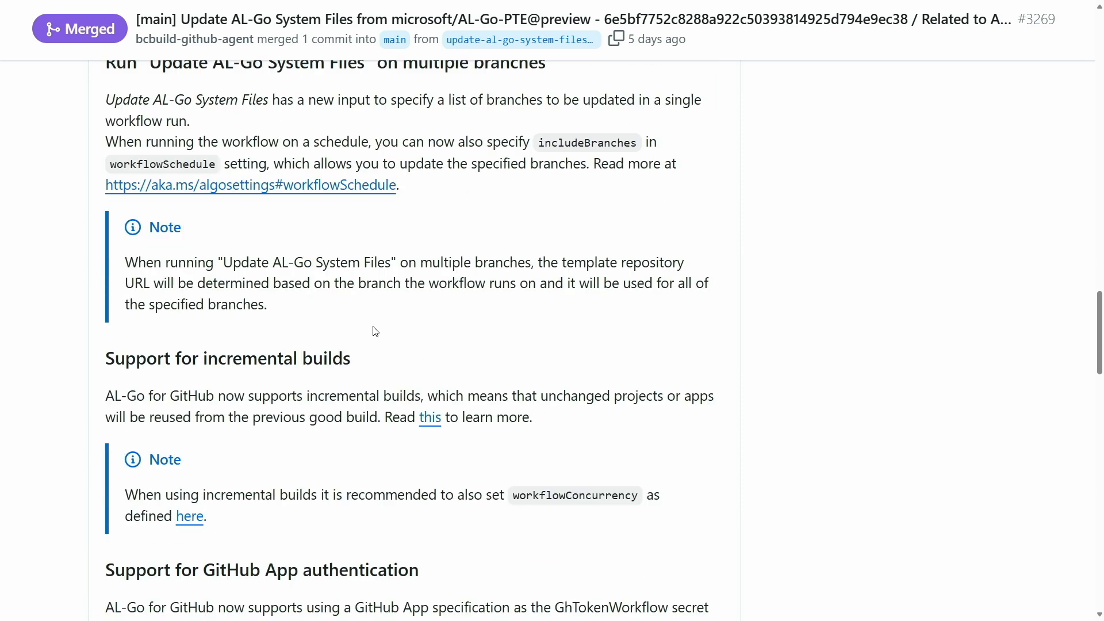
scroll("down", 3)
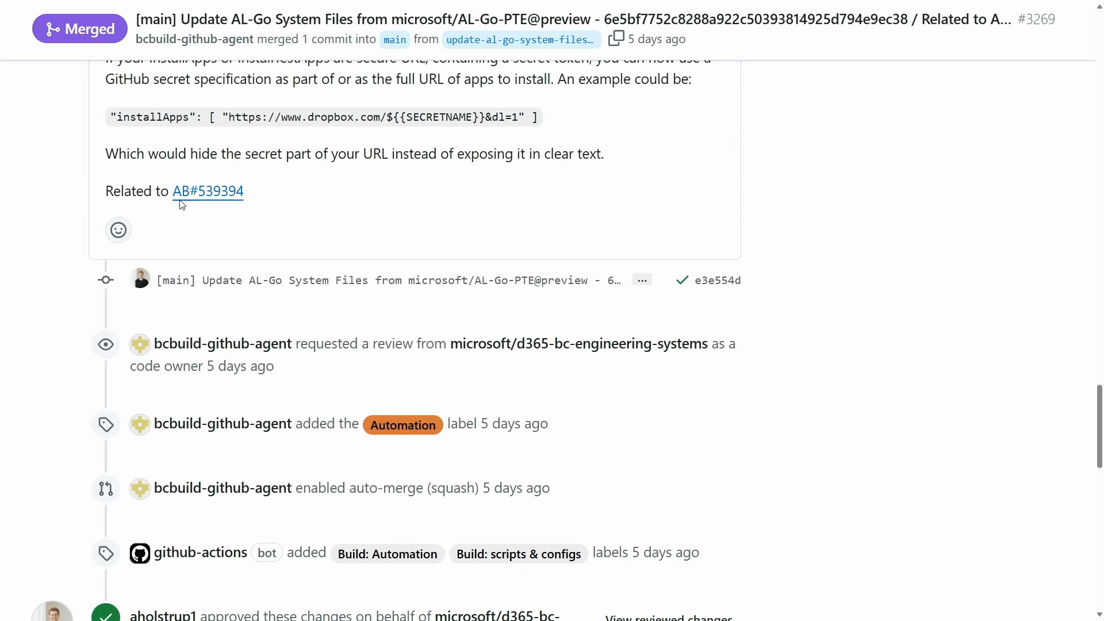
mouse_move(207, 192)
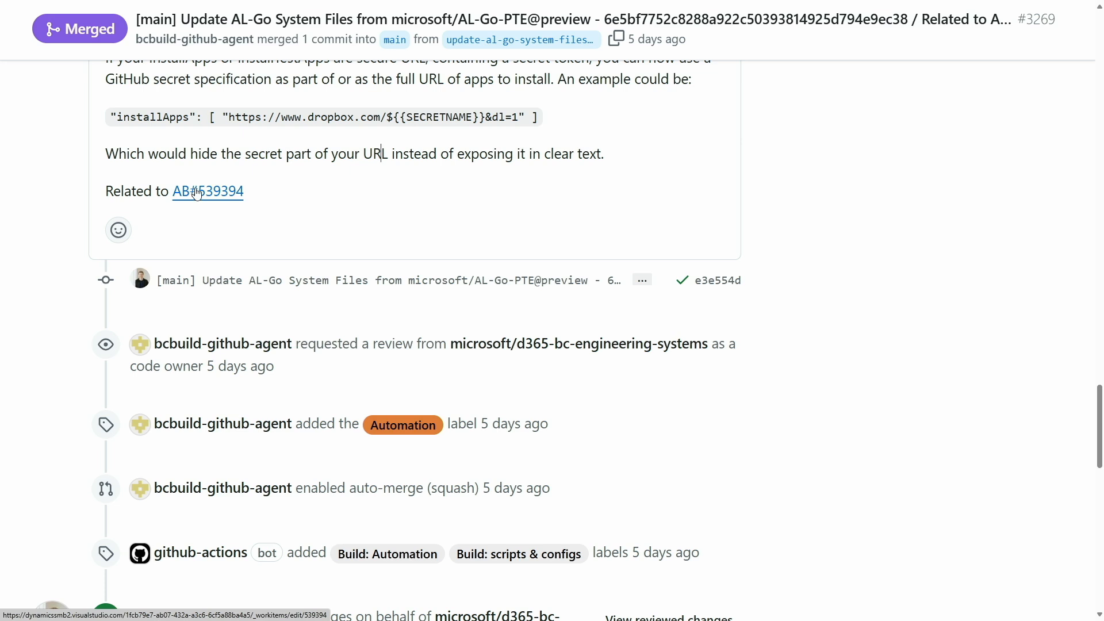
mouse_move(199, 192)
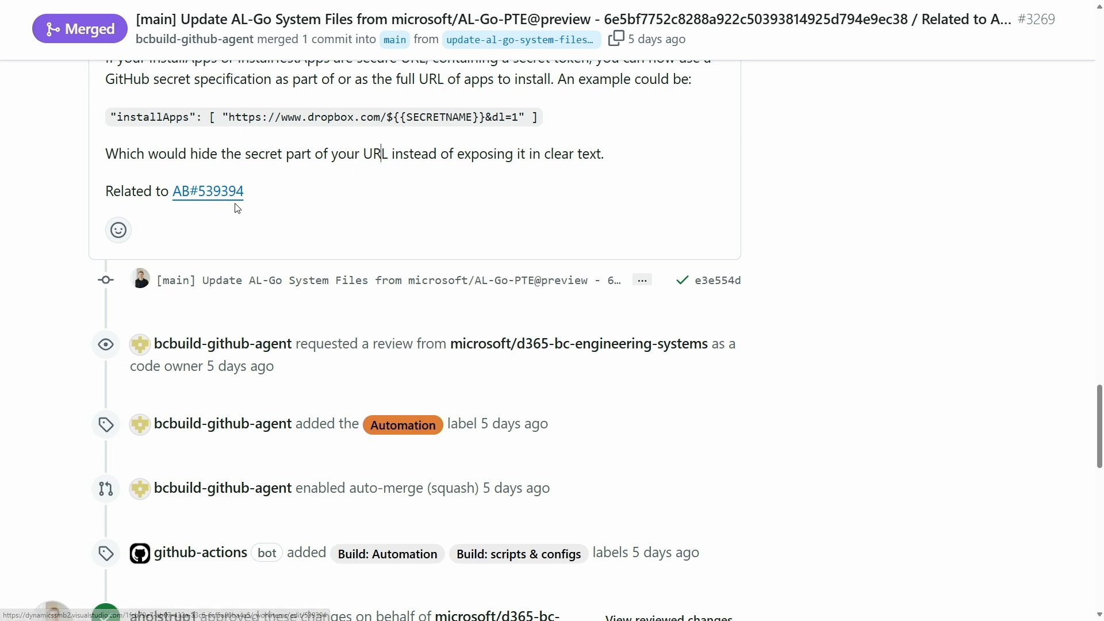
scroll("down", 3)
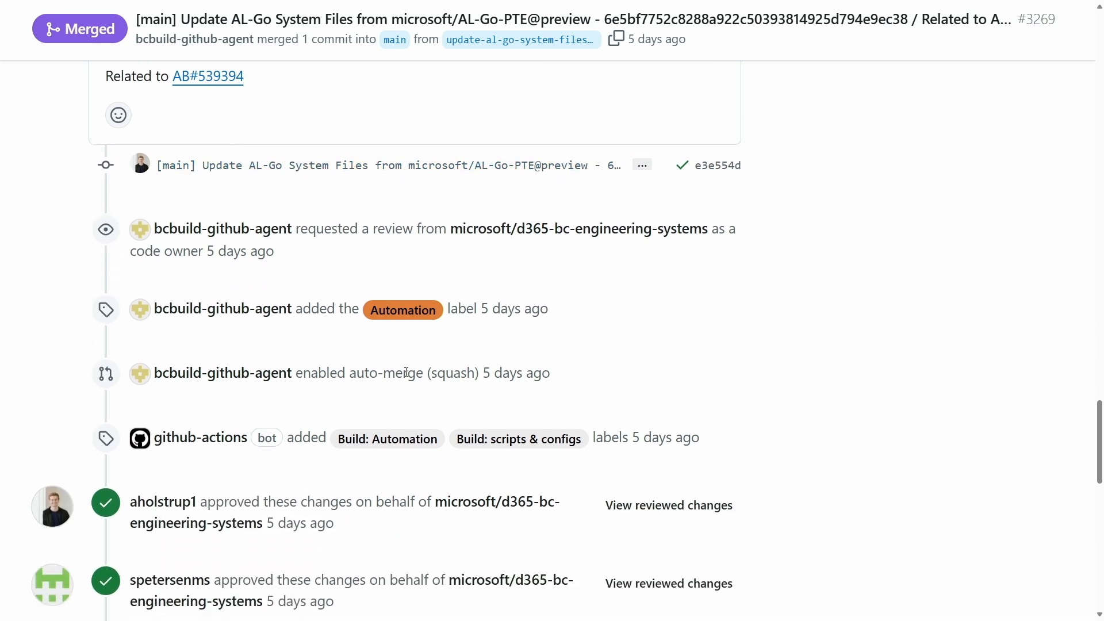
mouse_move(422, 372)
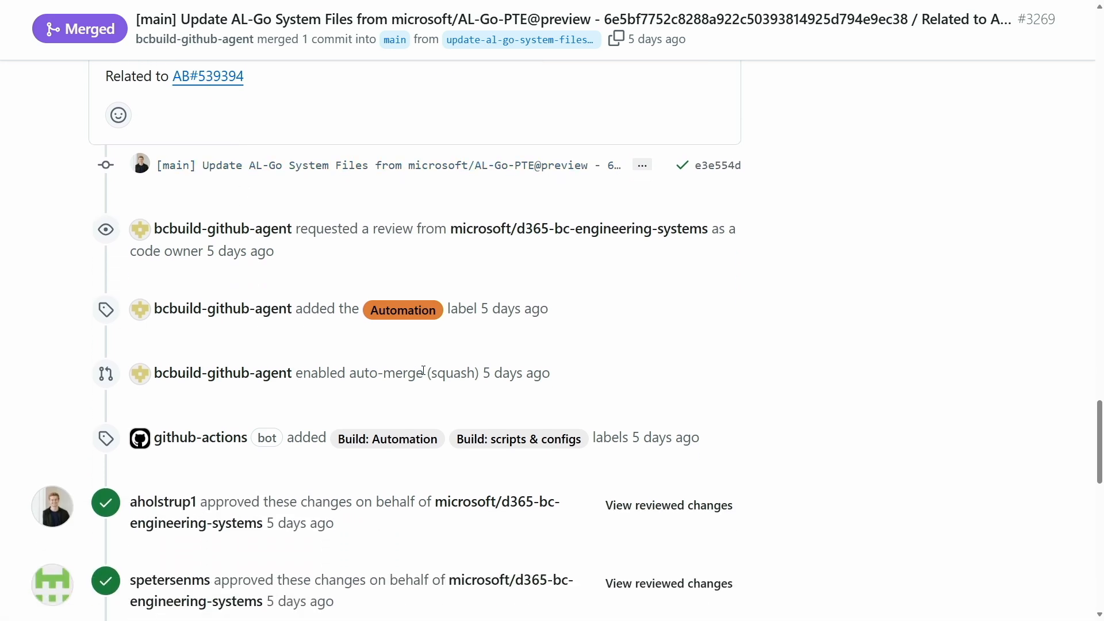